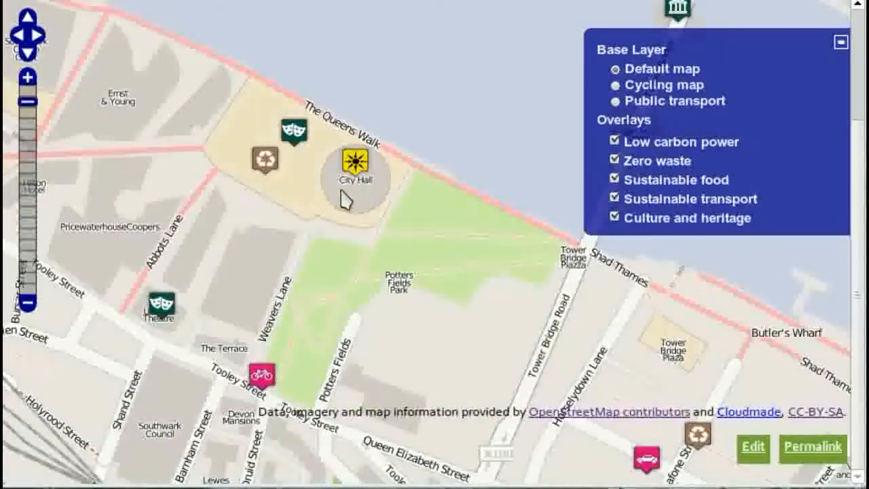
# Show the City Hall solar panel details, then go to the 'Adding to the map' page.
pyautogui.click(354, 160)
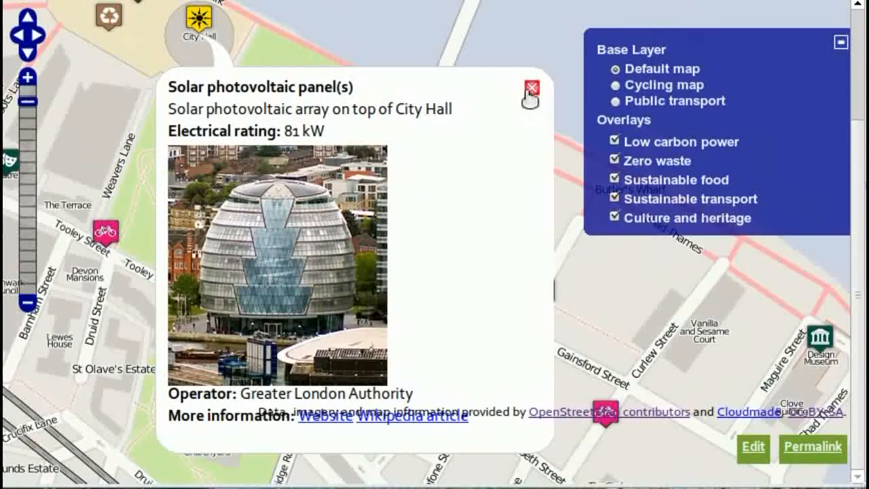
pyautogui.click(532, 93)
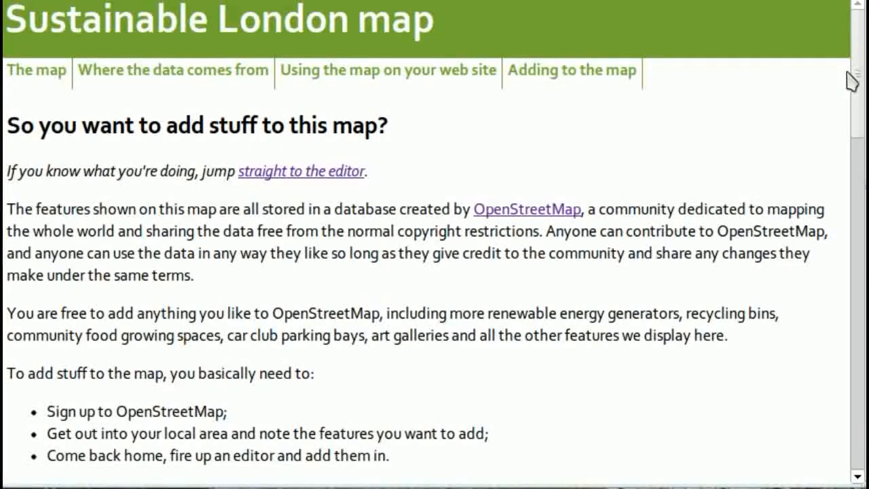
# Read through the 'Adding to the map' guide to its end.
pyautogui.scroll(-3)
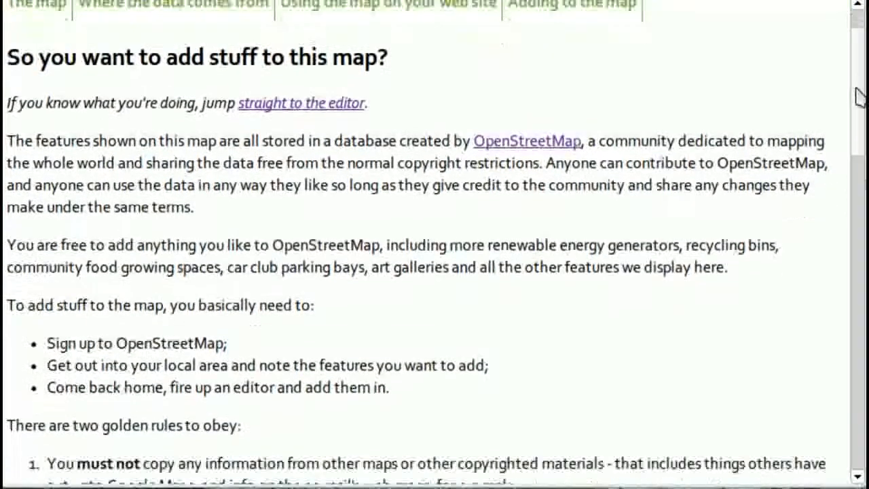
pyautogui.scroll(-3)
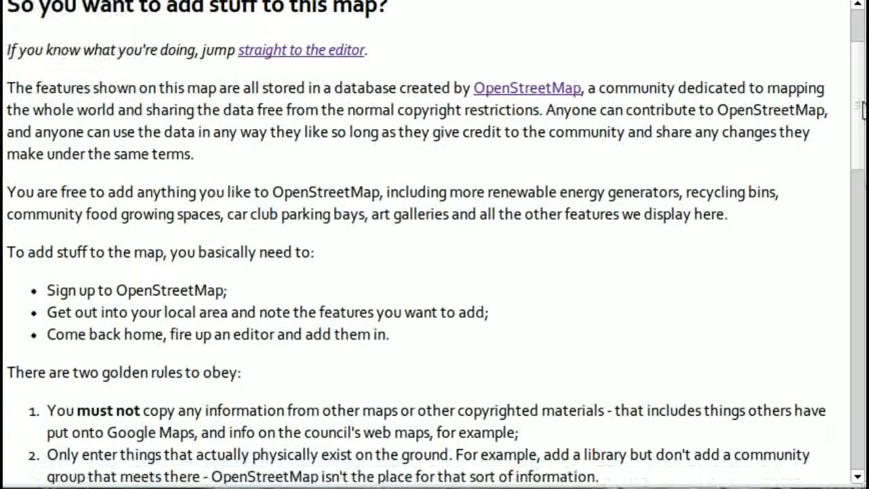
pyautogui.scroll(-3)
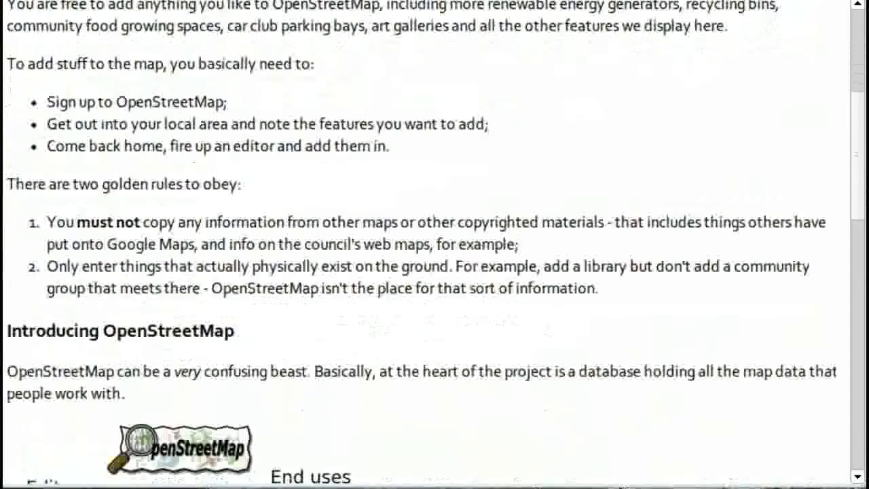
pyautogui.scroll(-3)
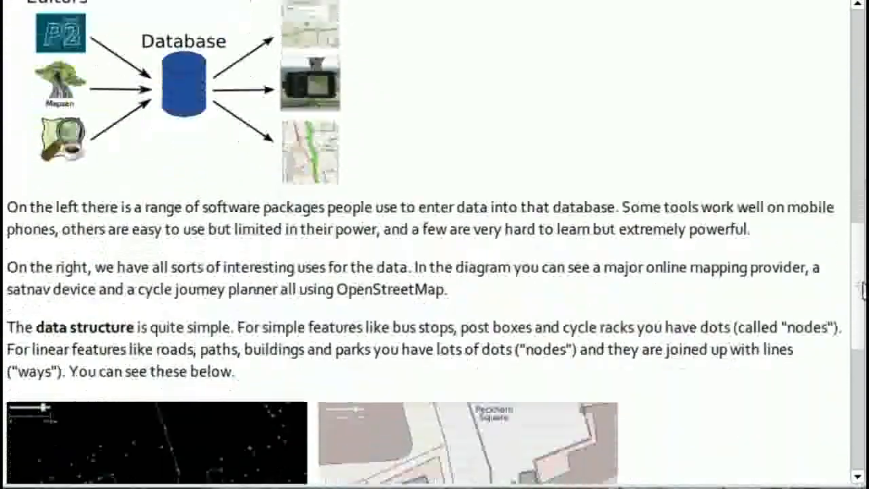
pyautogui.scroll(-3)
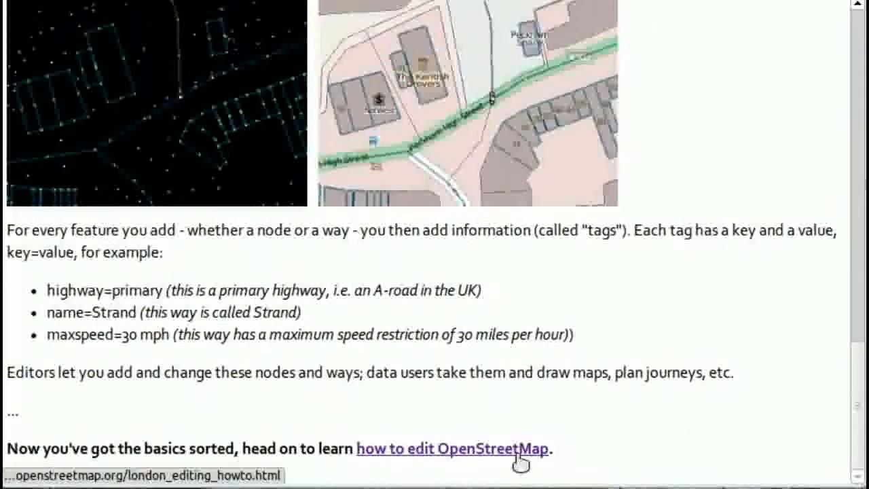
# Read the guide on how to edit OpenStreetMap.
pyautogui.click(450, 448)
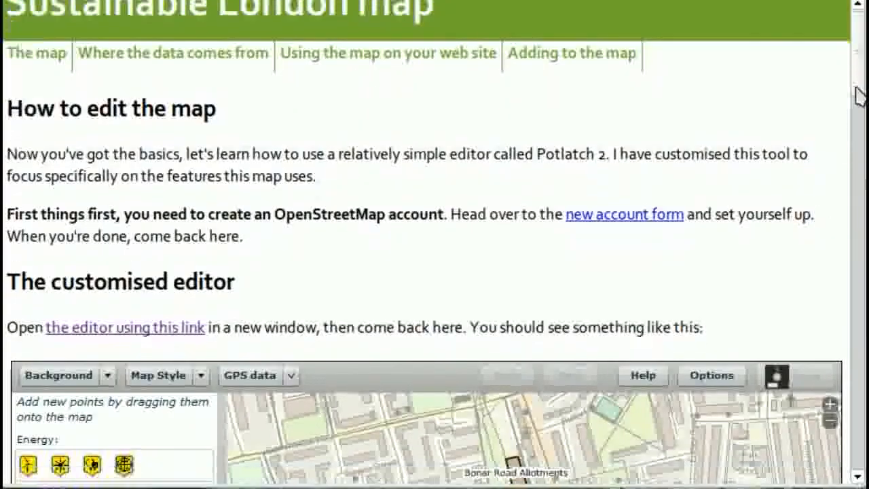
pyautogui.scroll(-3)
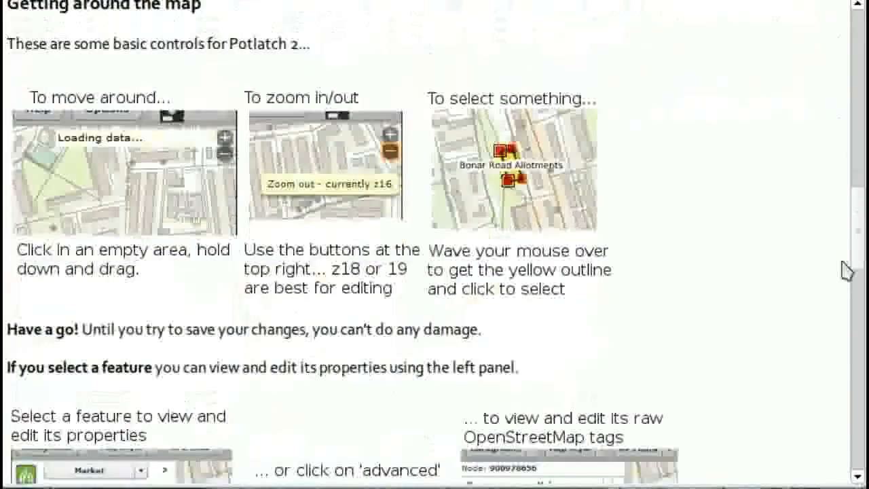
pyautogui.scroll(-3)
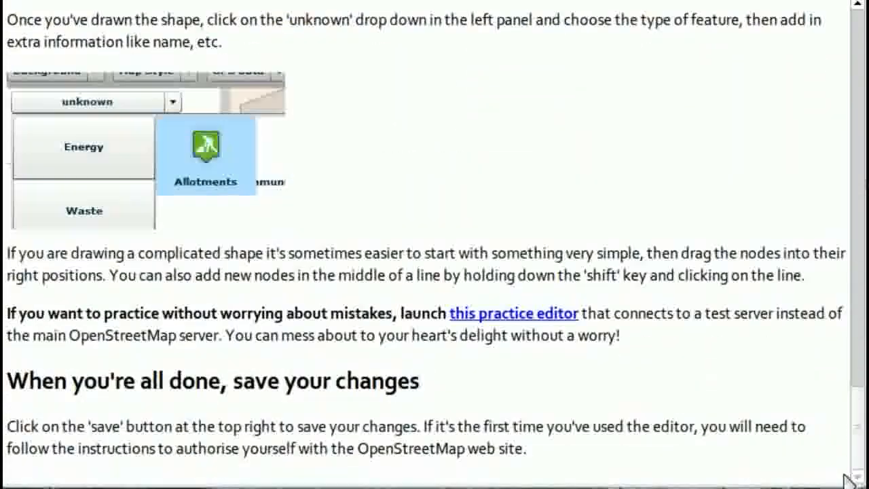
pyautogui.scroll(3)
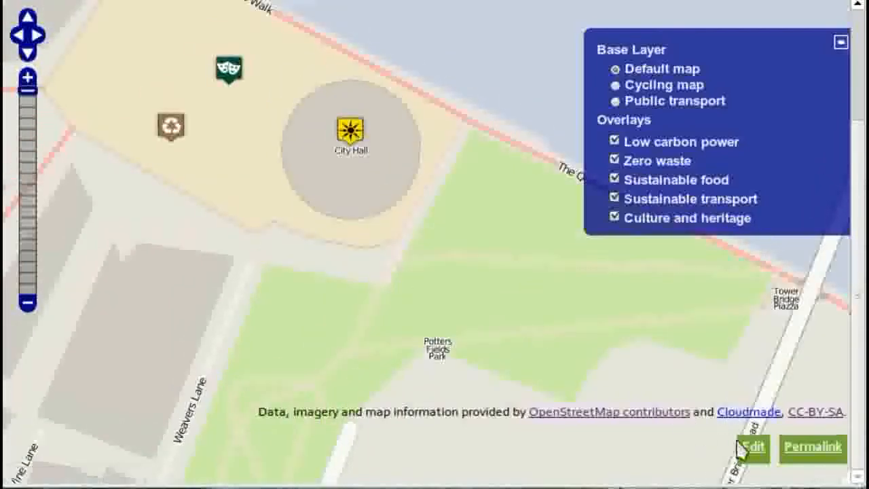
# Launch the Potlatch 2 editor on the City Hall map area.
pyautogui.click(750, 447)
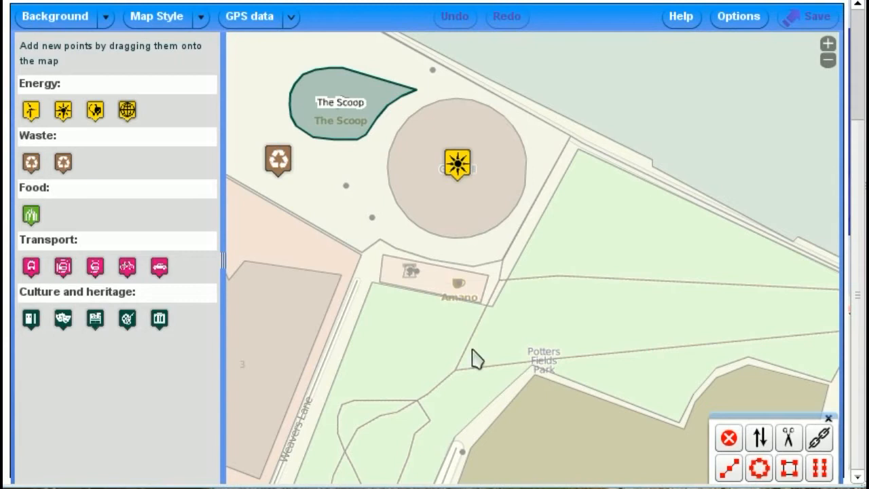
pyautogui.moveTo(570, 247)
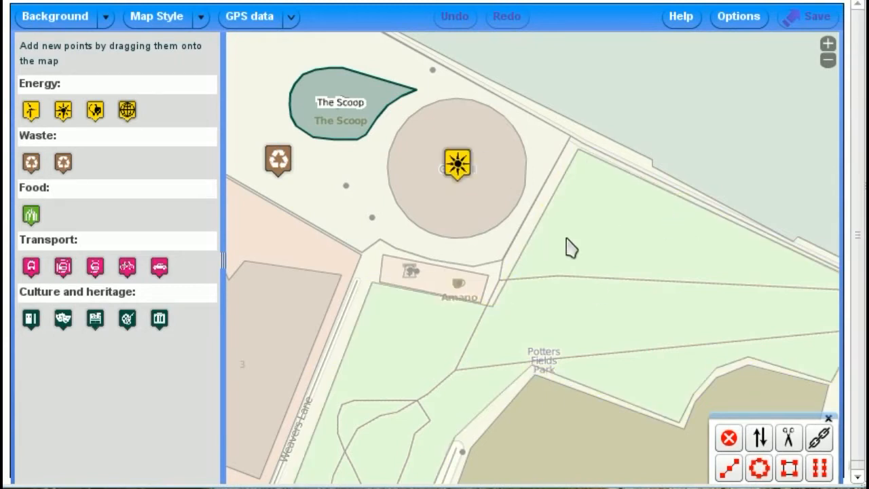
pyautogui.moveTo(508, 307)
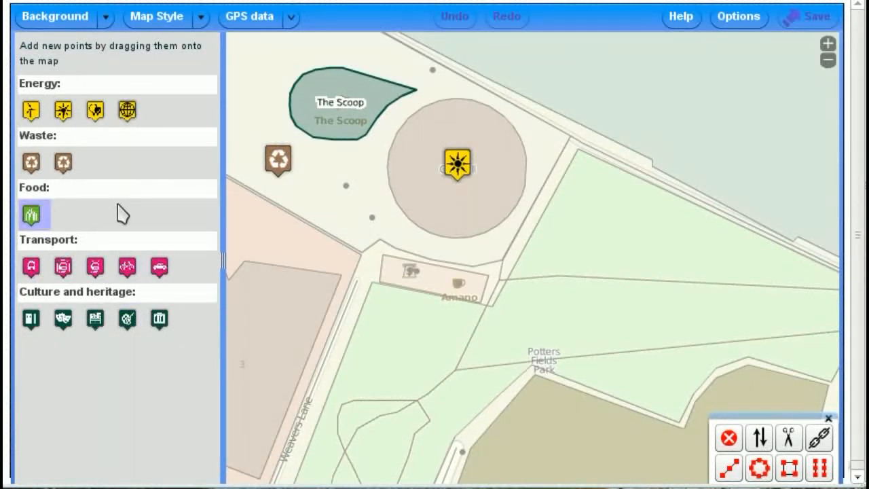
pyautogui.moveTo(127, 111)
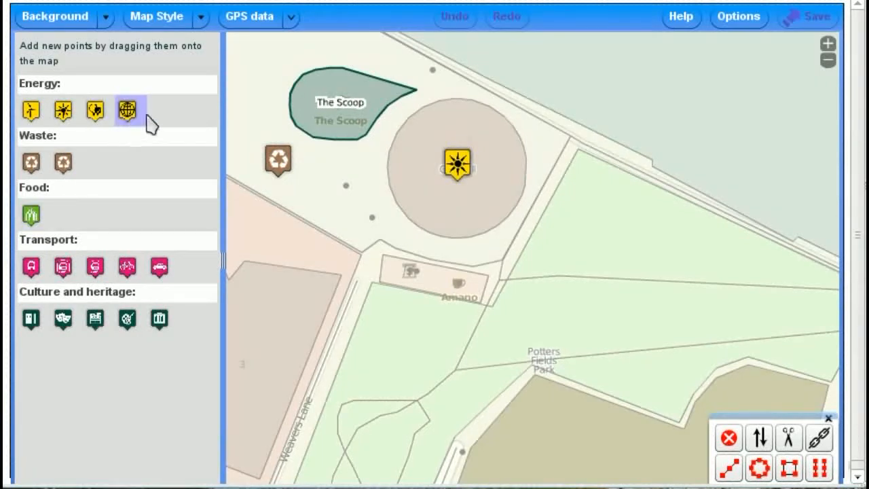
pyautogui.moveTo(350, 14)
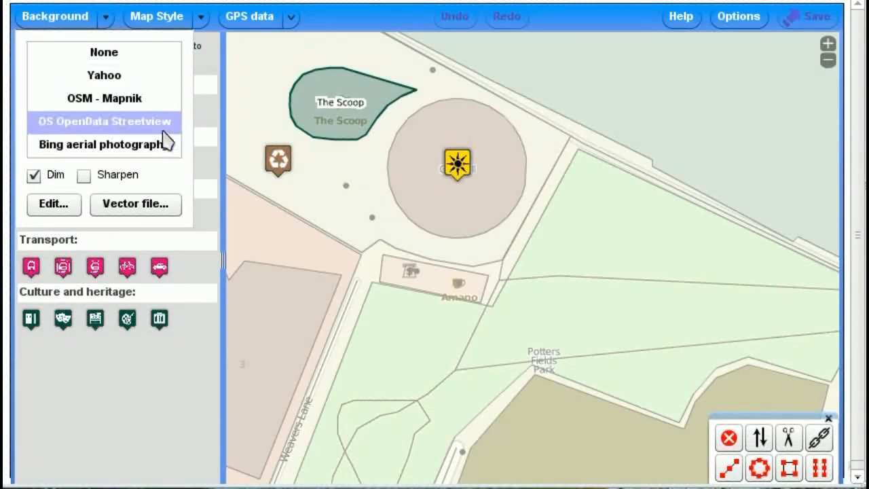
# Use OS OpenData Streetview as the background behind the map data.
pyautogui.click(103, 51)
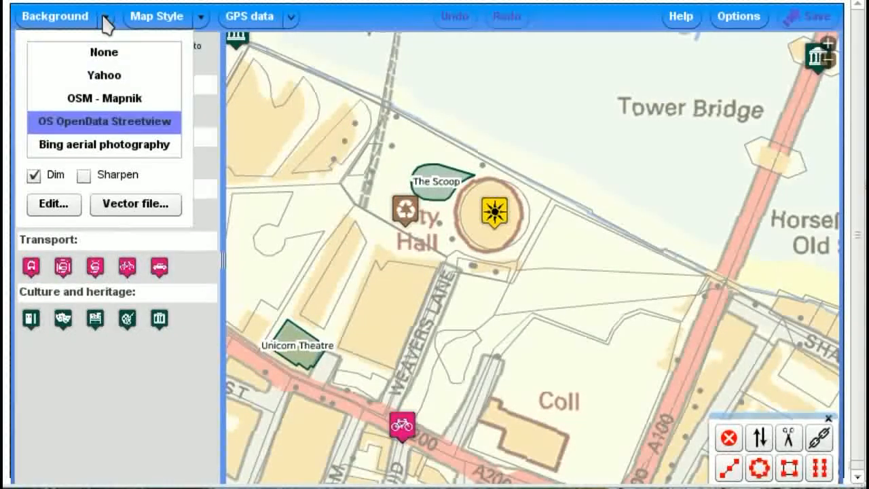
pyautogui.click(103, 144)
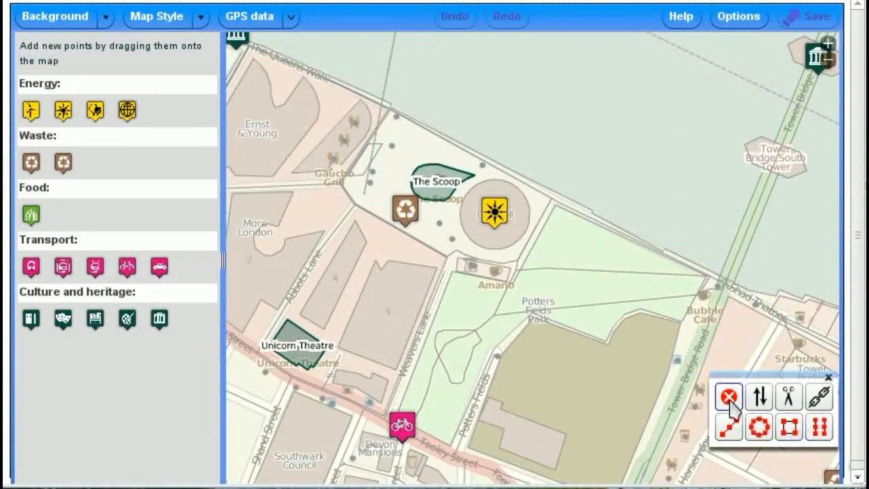
pyautogui.moveTo(817, 397)
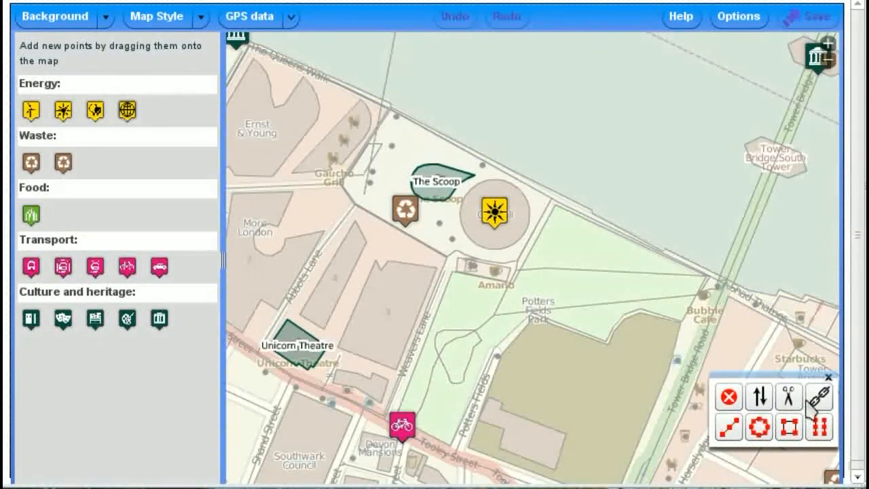
pyautogui.moveTo(759, 396)
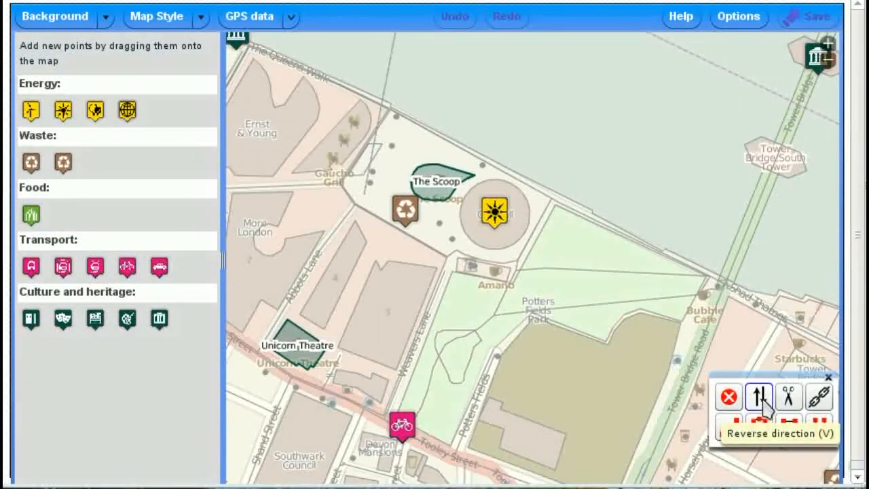
pyautogui.click(757, 397)
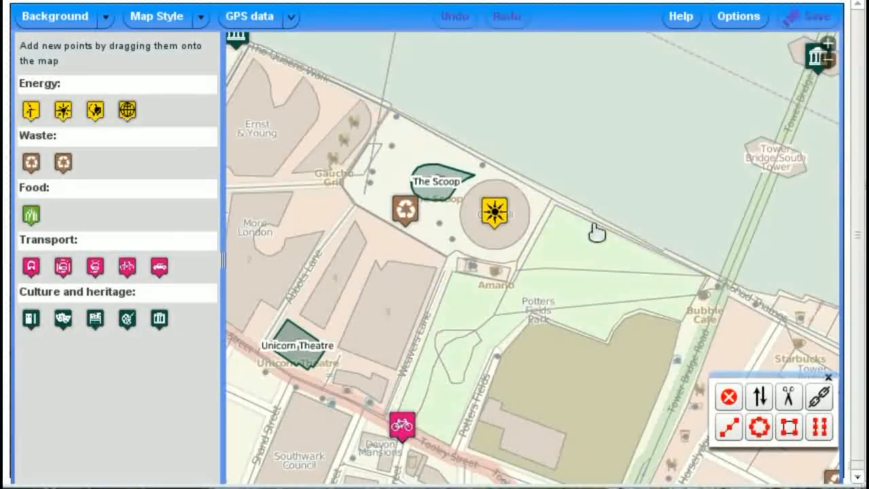
pyautogui.moveTo(638, 165)
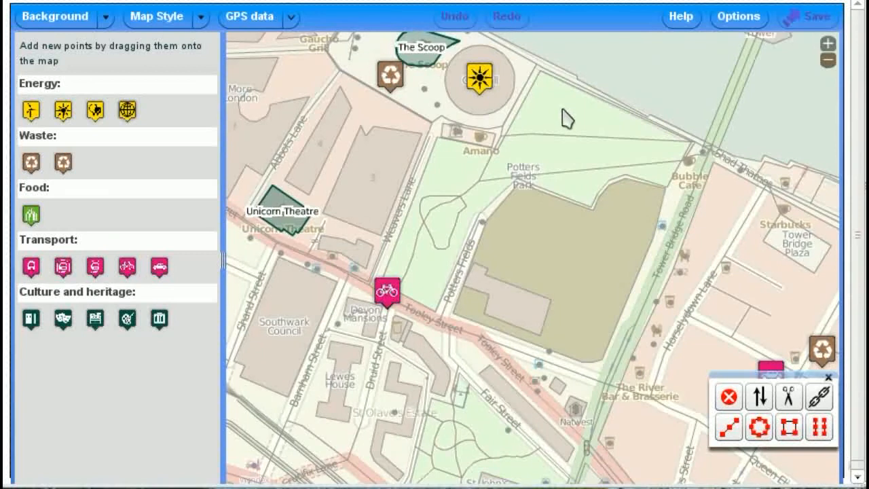
# Zoom in two levels for a close-up of City Hall and Potters Fields Park.
pyautogui.click(827, 44)
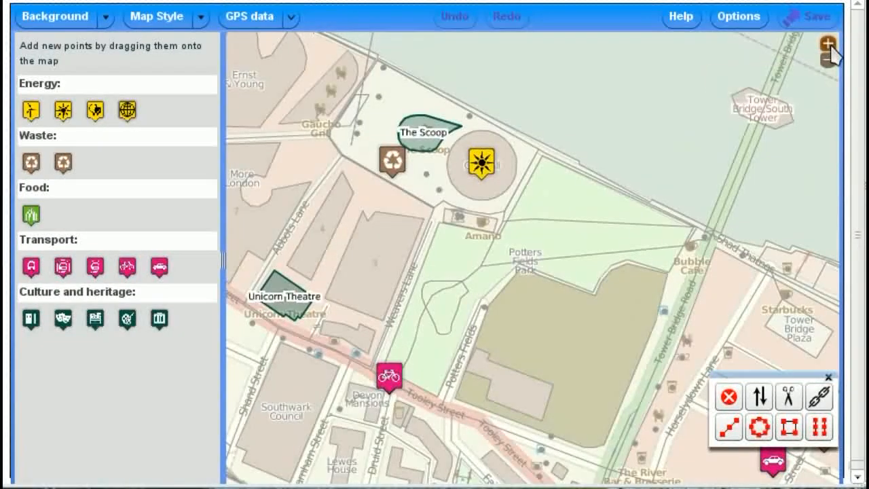
pyautogui.click(828, 43)
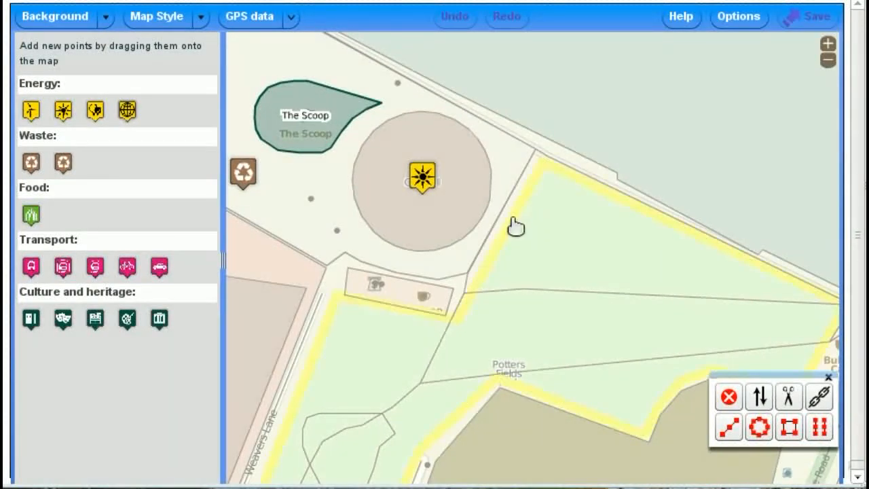
pyautogui.click(576, 233)
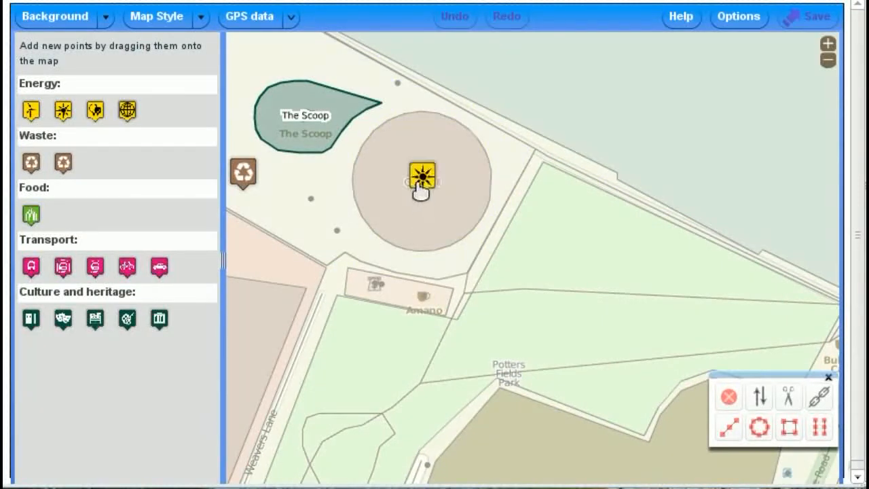
pyautogui.moveTo(462, 179)
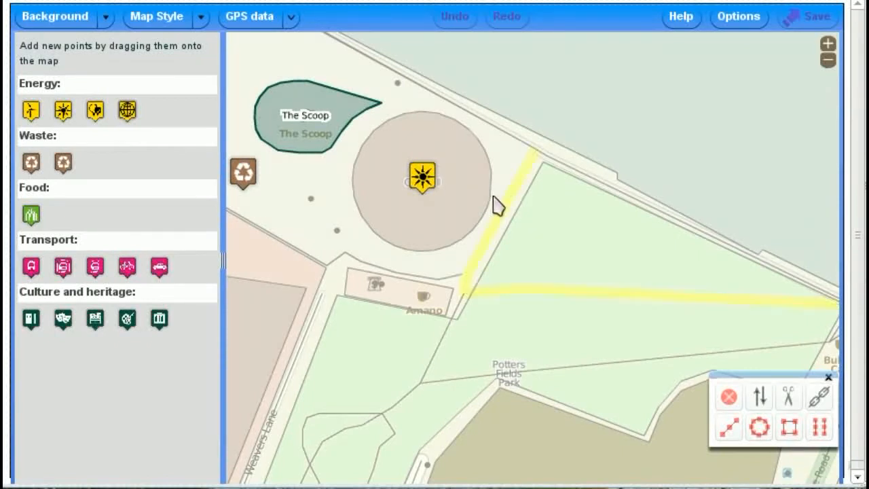
pyautogui.click(421, 179)
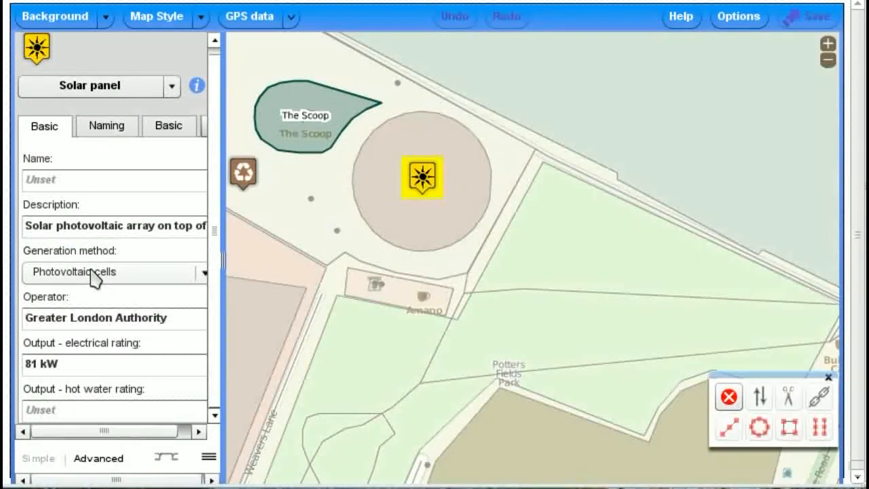
pyautogui.click(203, 272)
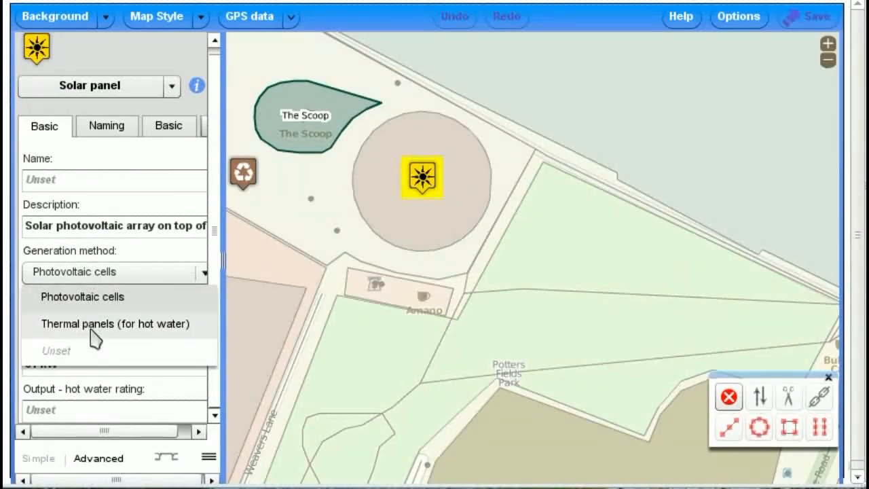
pyautogui.click(82, 296)
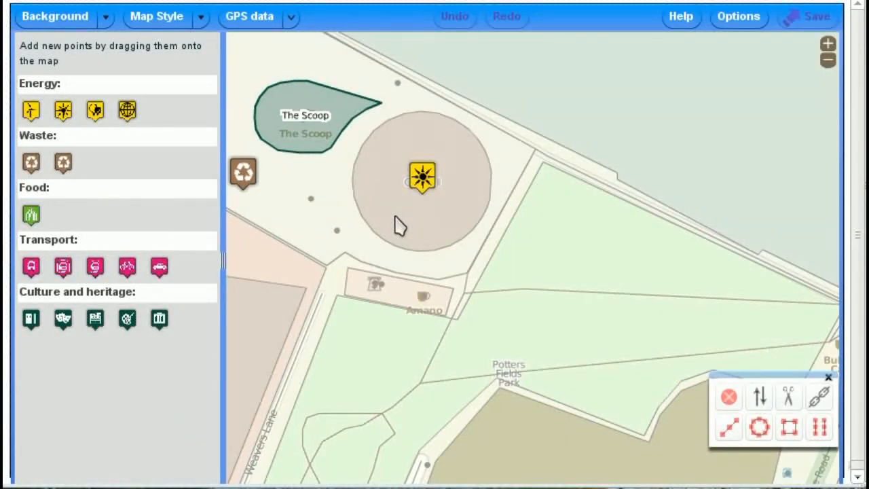
pyautogui.moveTo(523, 277)
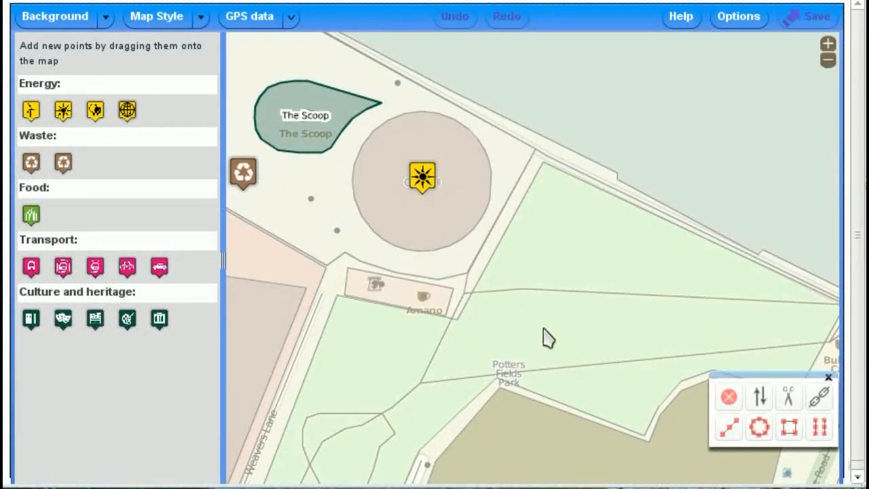
pyautogui.moveTo(29, 162)
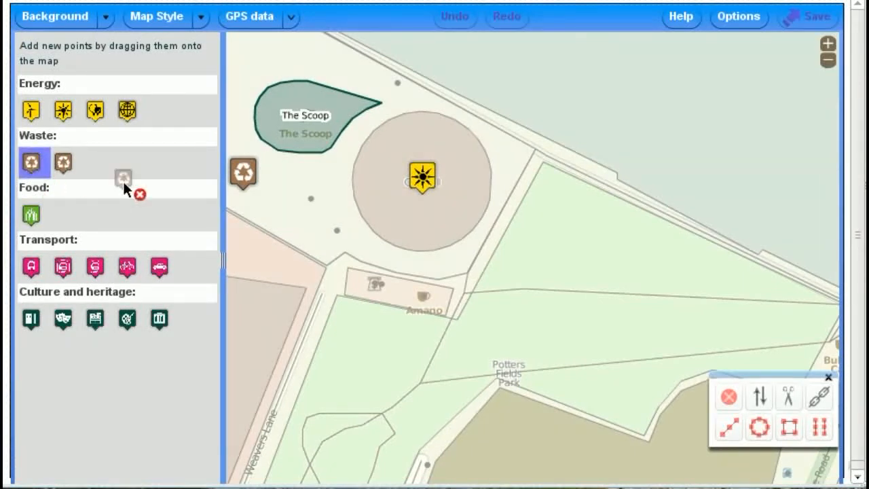
# Place a recycling bin in Potters Fields Park with operator London Borough of Southwark.
pyautogui.moveTo(122, 179); pyautogui.dragTo(575, 259)
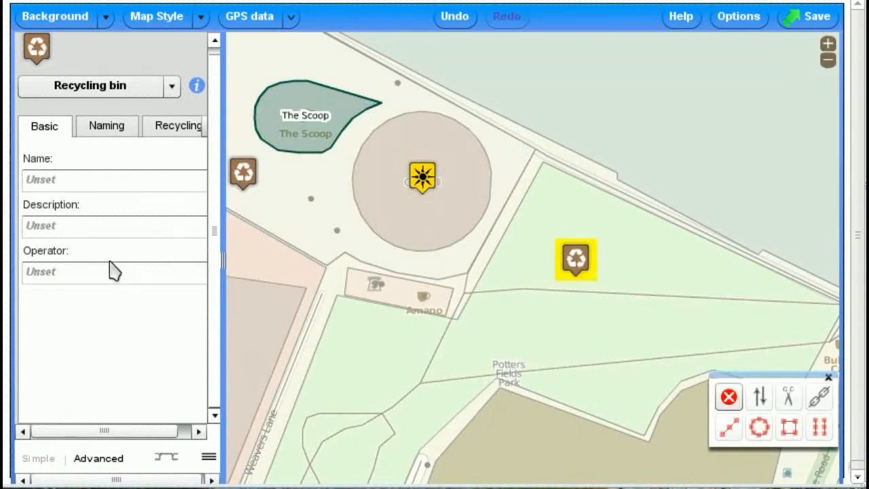
pyautogui.write('Me')
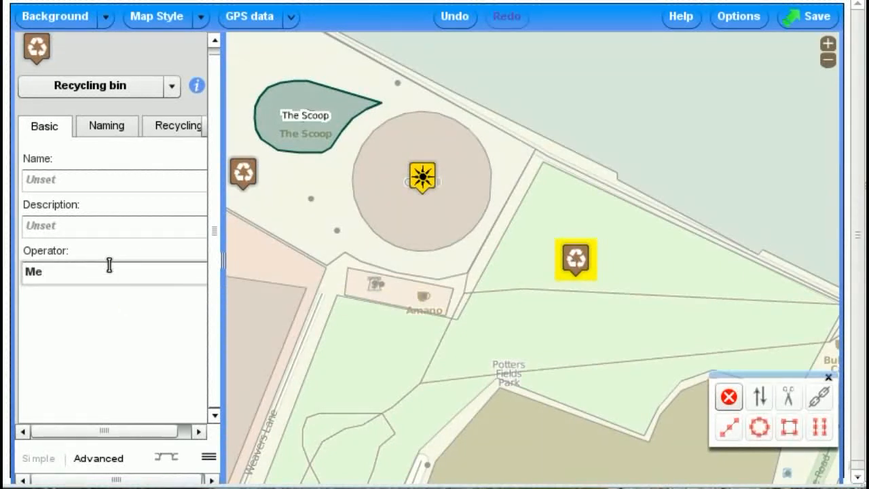
pyautogui.write('London Borough of L')
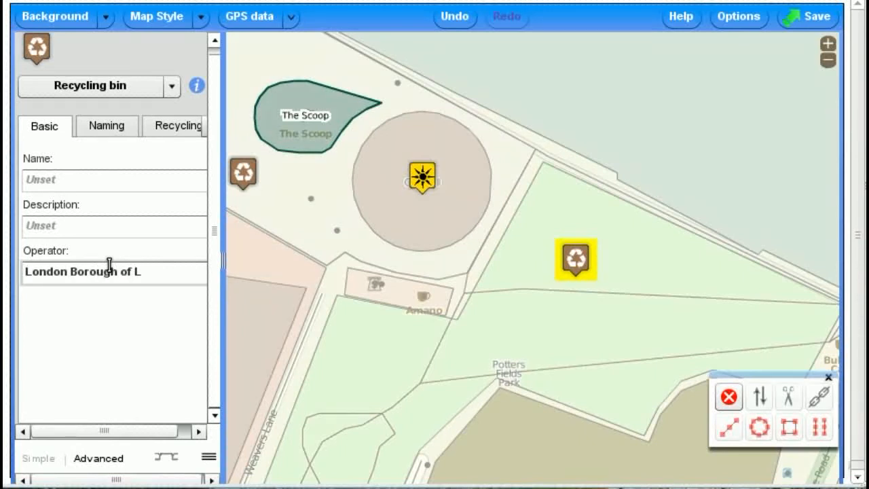
pyautogui.press('Backspace')
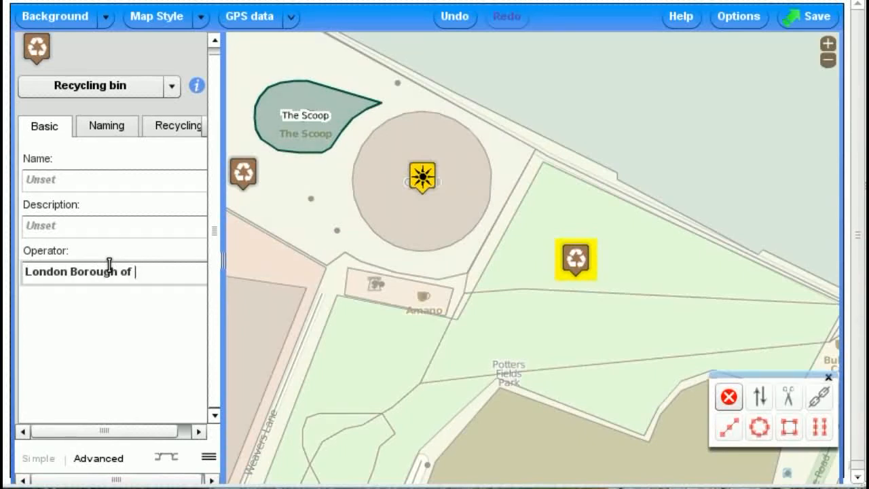
pyautogui.write('Southwark')
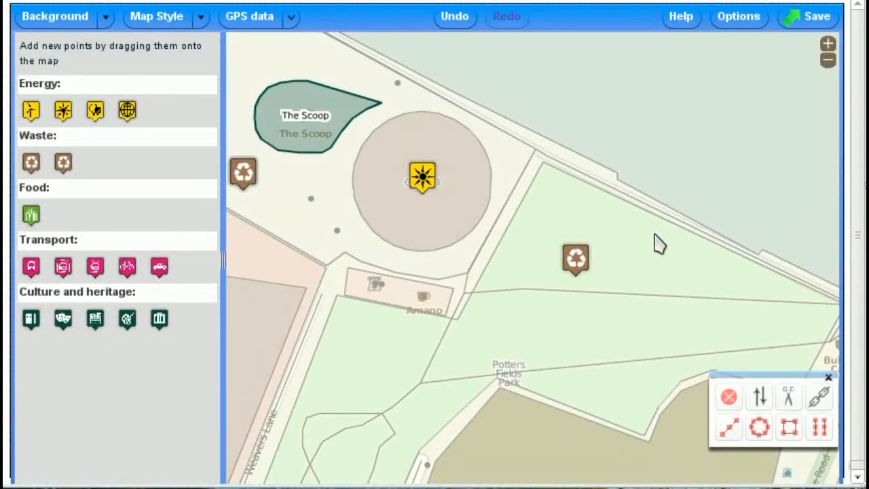
pyautogui.click(576, 259)
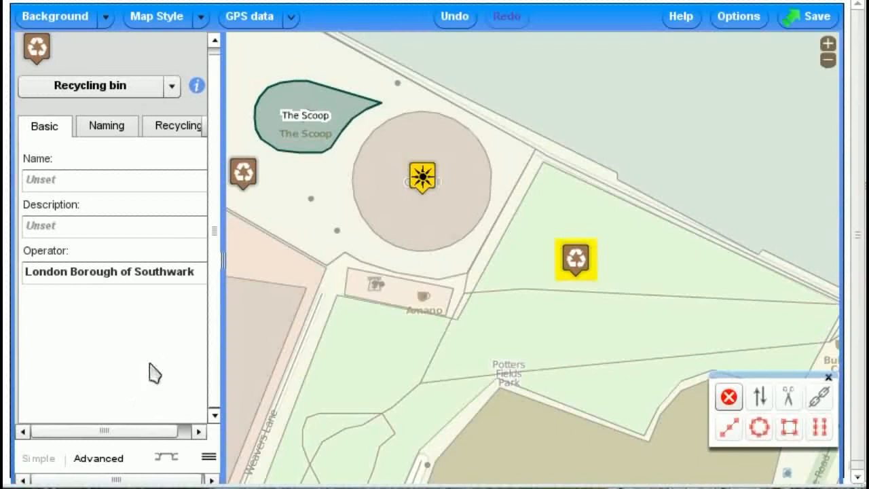
pyautogui.click(98, 459)
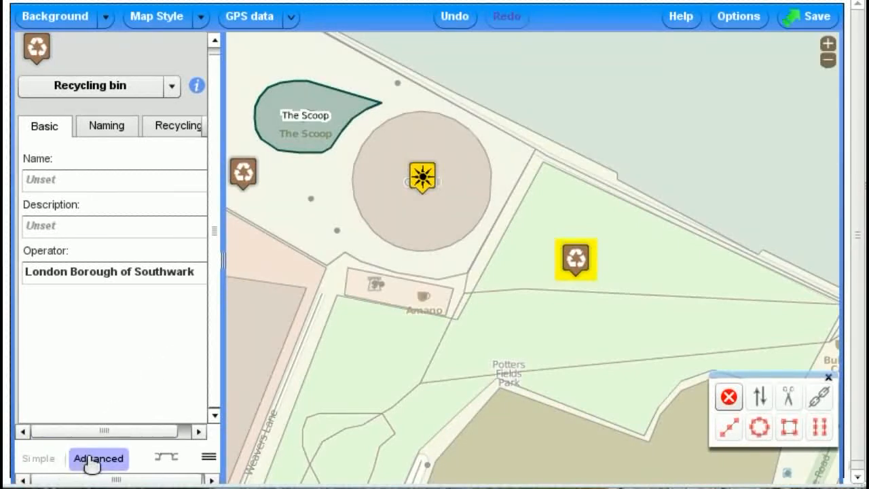
pyautogui.click(98, 459)
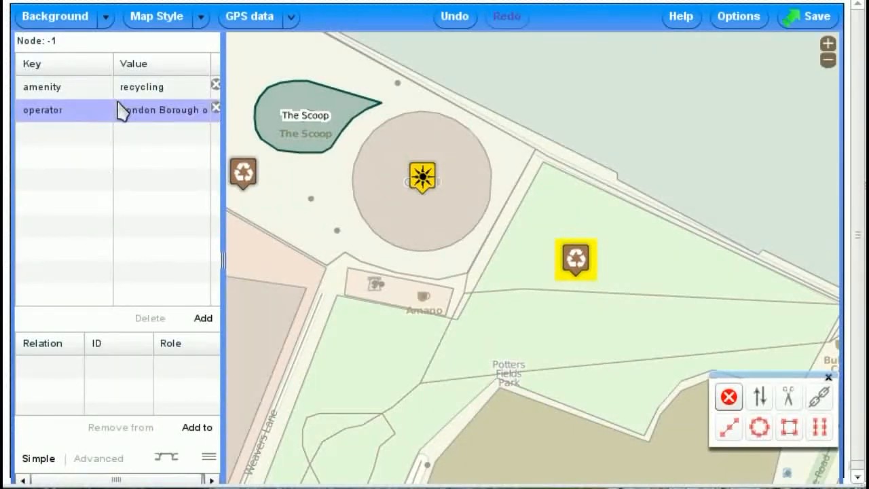
pyautogui.click(42, 87)
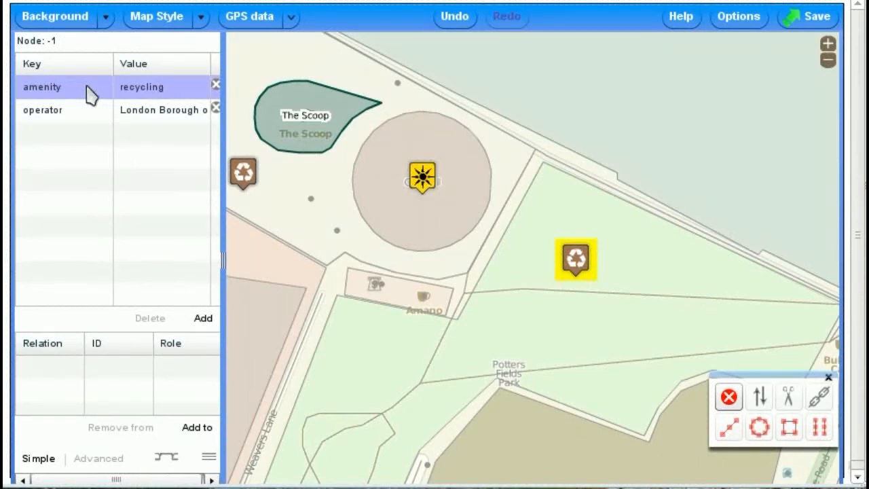
pyautogui.click(129, 110)
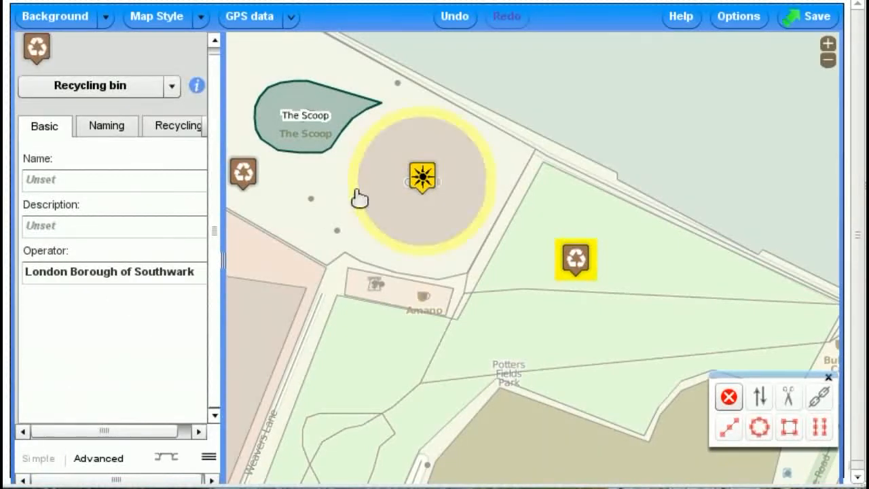
pyautogui.click(421, 177)
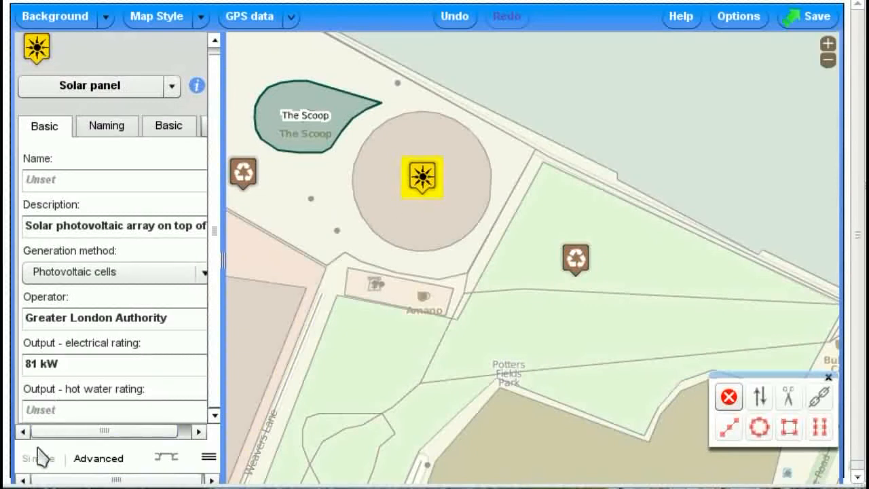
pyautogui.click(98, 457)
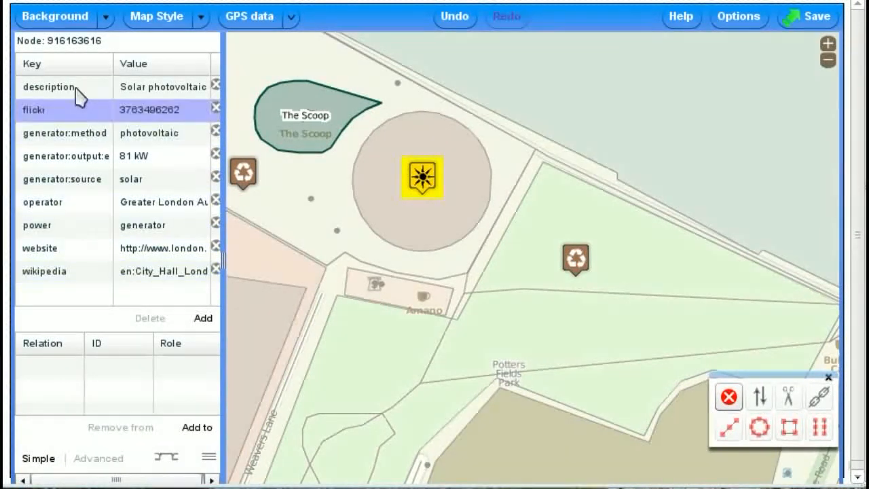
pyautogui.click(36, 225)
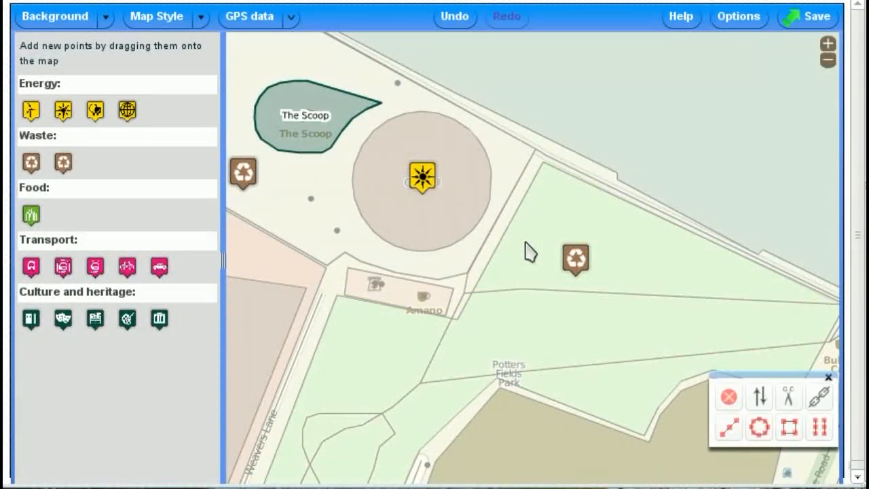
pyautogui.moveTo(460, 400)
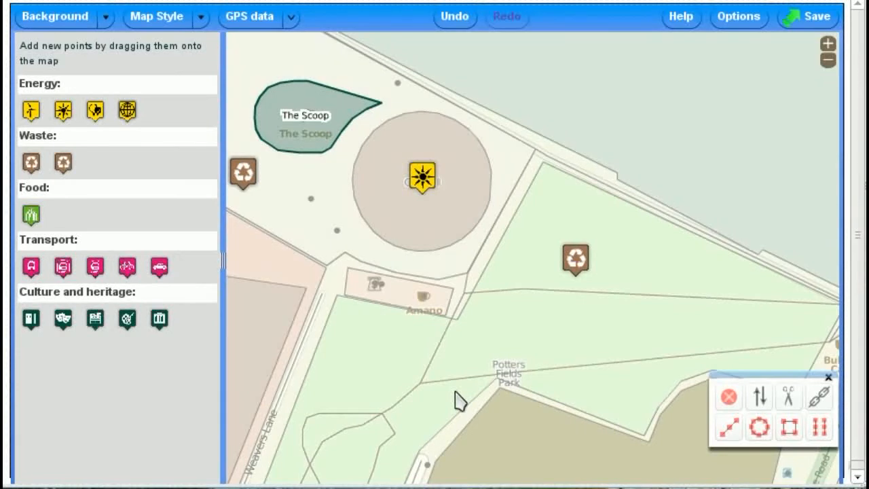
# Pan to the ground south of Potters Fields Park and zoom in one level.
pyautogui.click(468, 408)
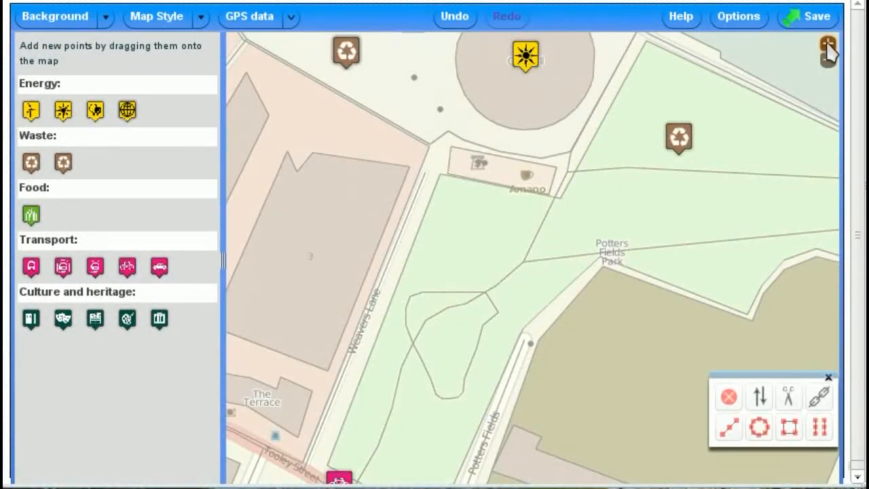
pyautogui.click(829, 51)
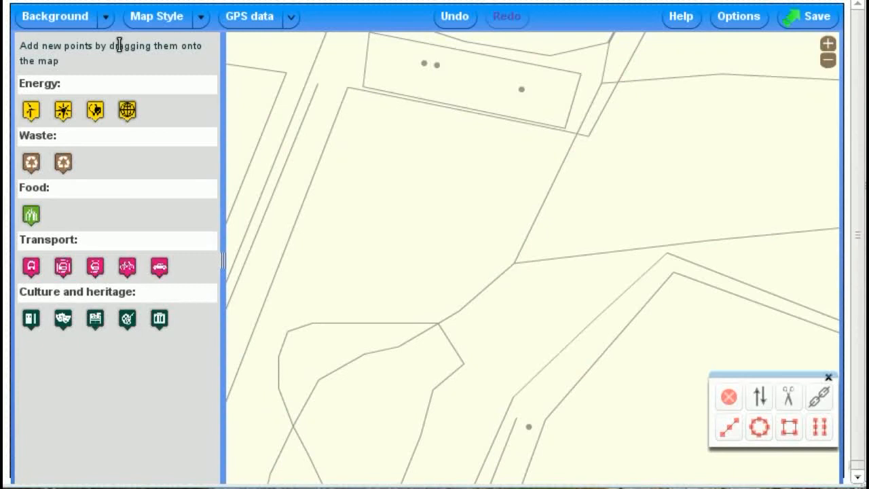
# Switch the background to Bing aerial photography and start the allotment outline's first corner.
pyautogui.click(54, 17)
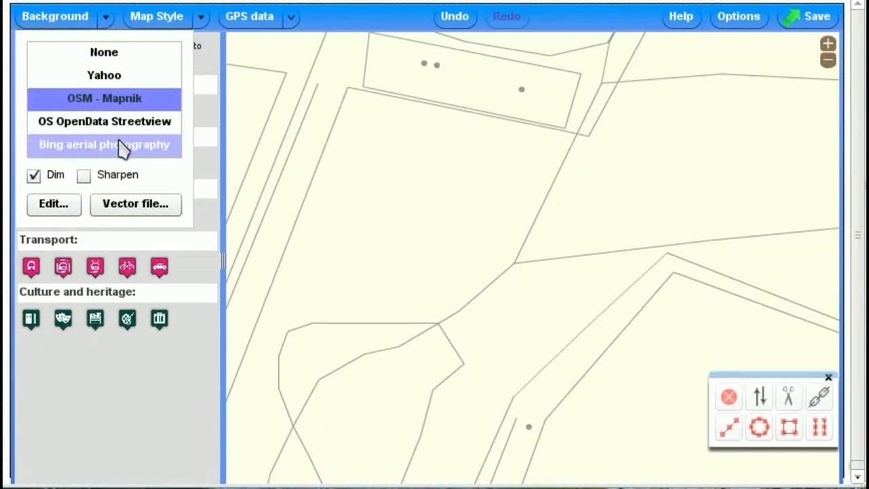
pyautogui.click(104, 143)
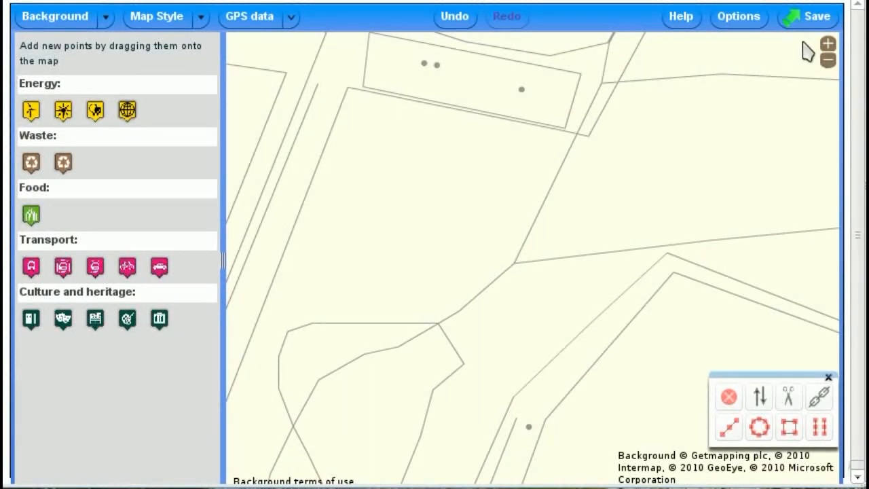
pyautogui.click(54, 16)
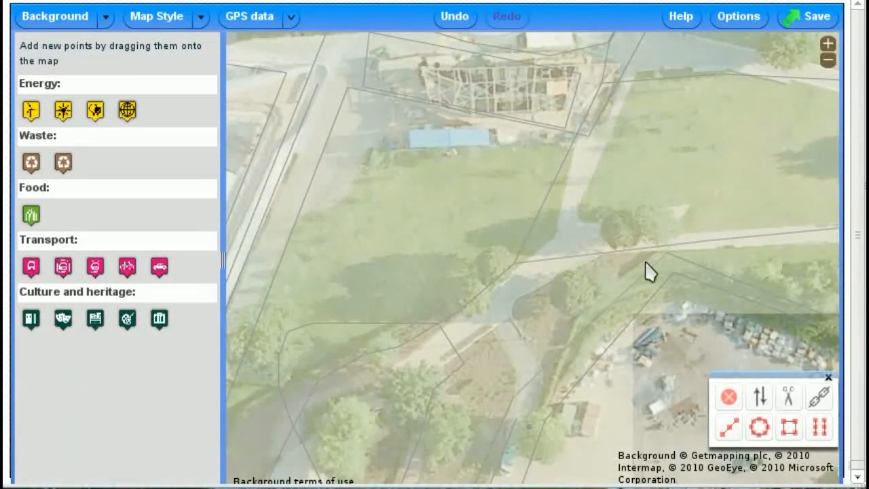
pyautogui.moveTo(665, 263)
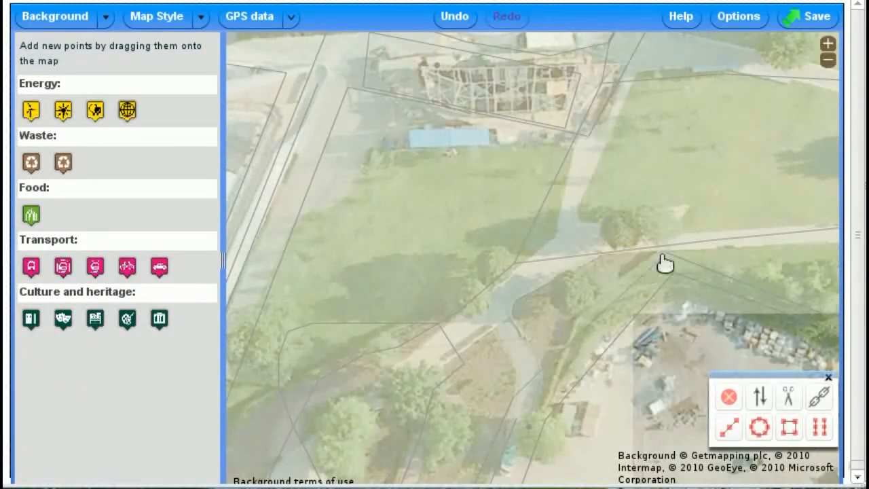
pyautogui.moveTo(567, 307)
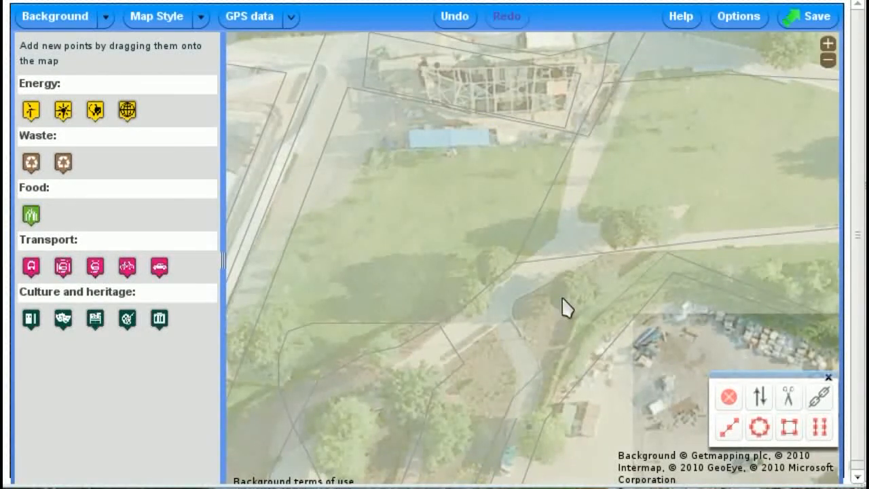
pyautogui.moveTo(652, 265)
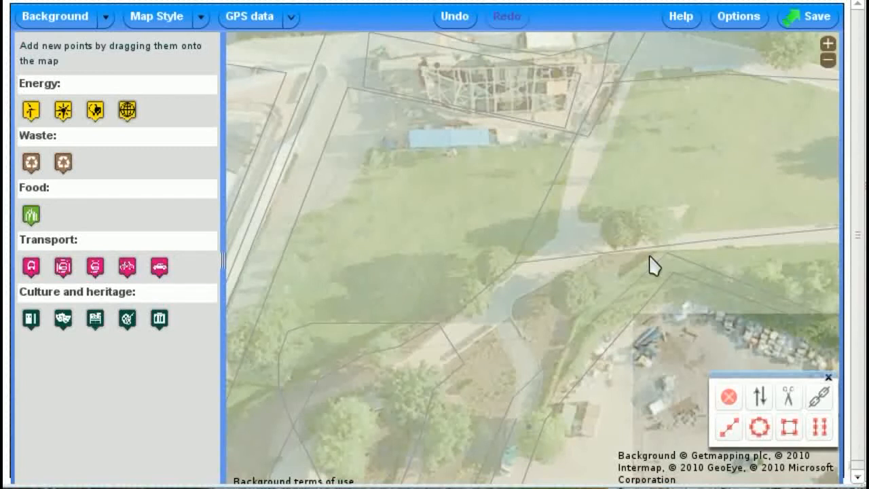
pyautogui.click(643, 259)
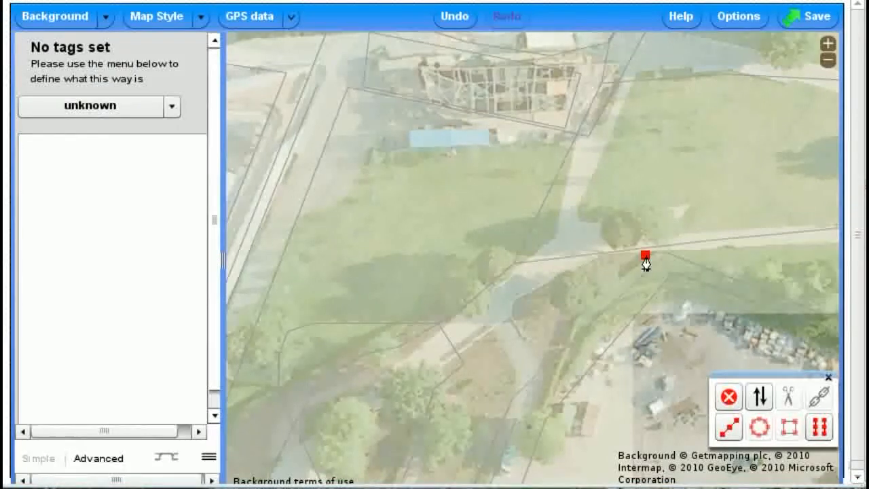
# Finish the corners of the allotment outline and select the drawn area.
pyautogui.click(581, 318)
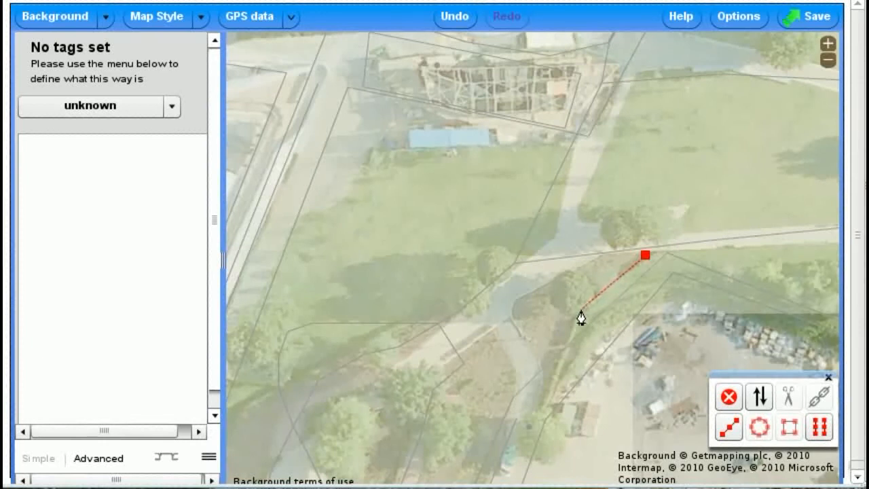
pyautogui.click(535, 342)
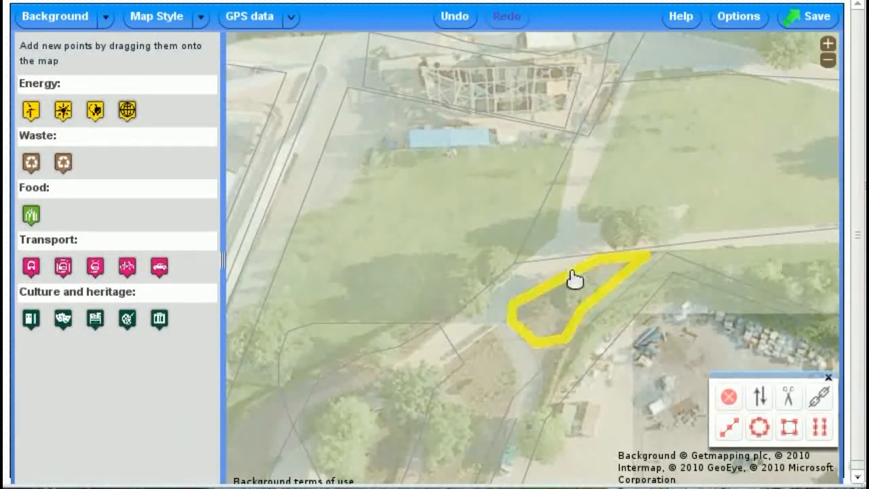
pyautogui.click(572, 279)
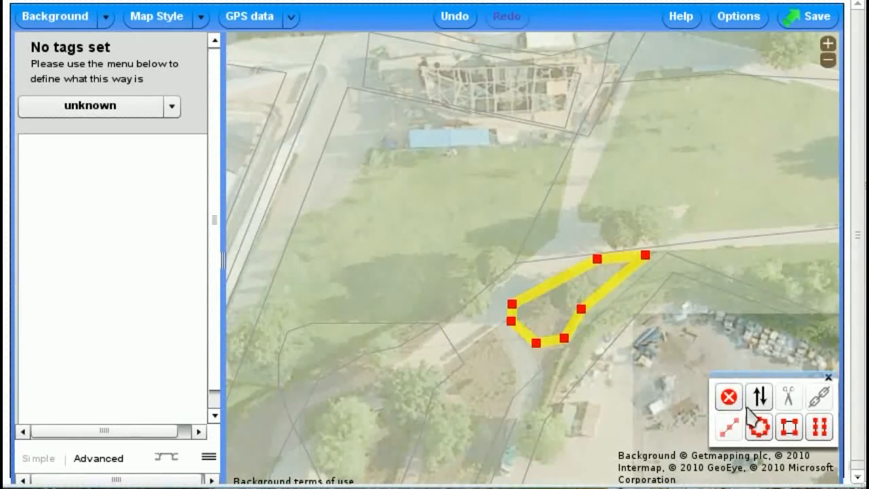
# Circularise the area, then undo to restore its irregular hand-drawn shape.
pyautogui.click(757, 427)
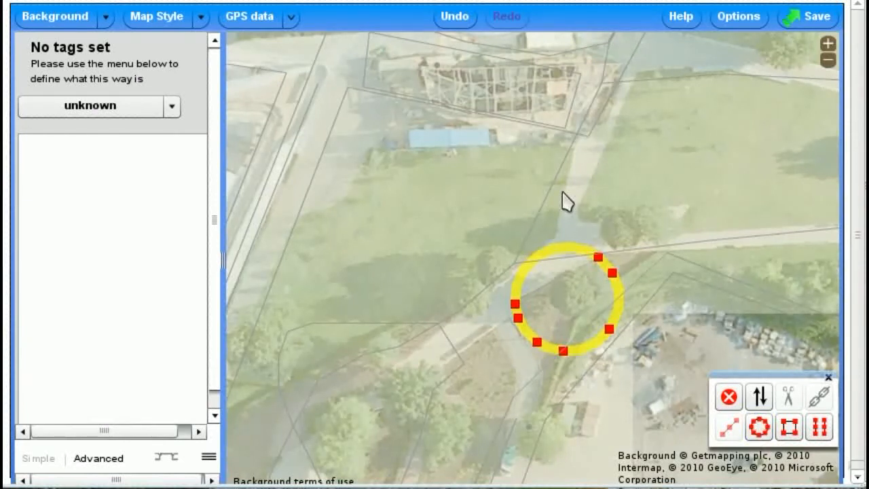
pyautogui.moveTo(517, 80)
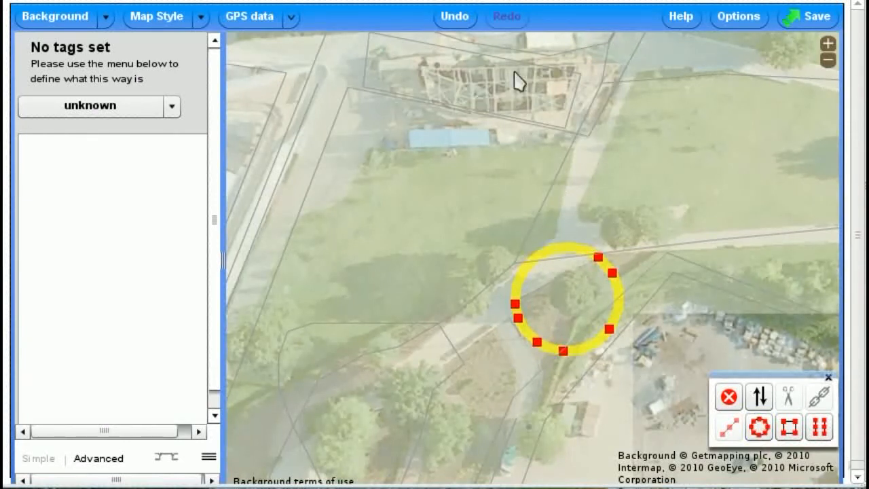
pyautogui.click(787, 427)
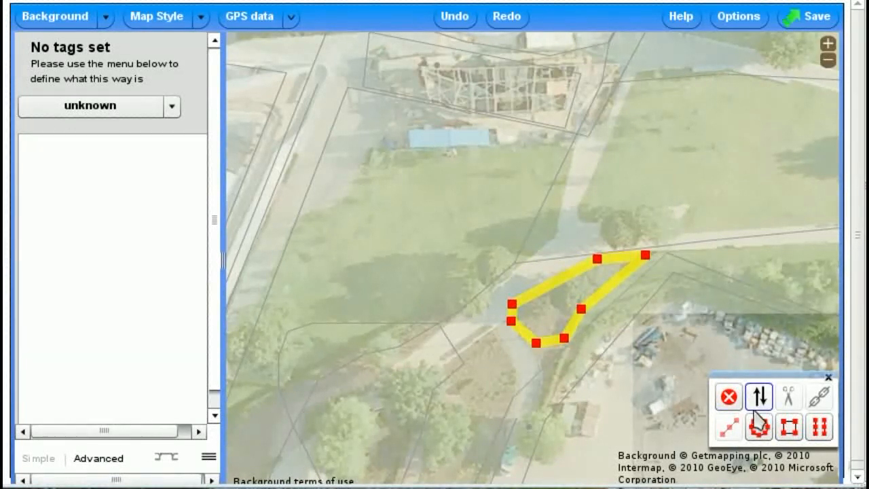
pyautogui.moveTo(817, 426)
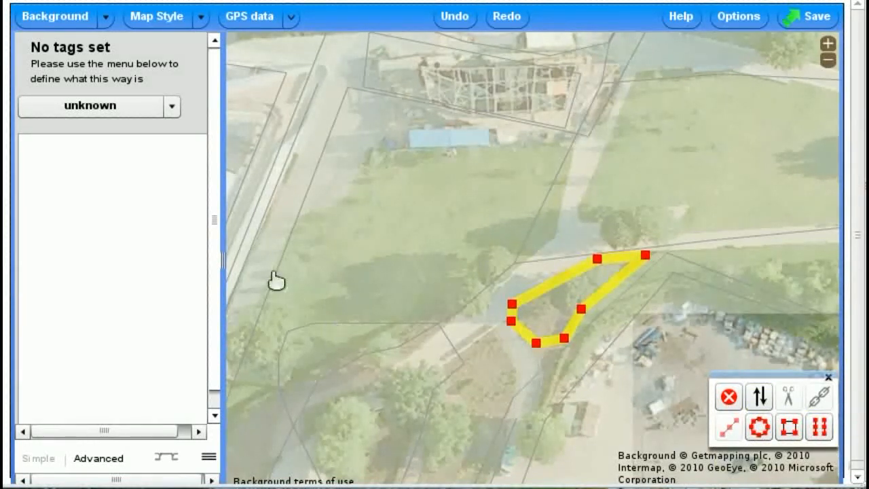
pyautogui.moveTo(169, 130)
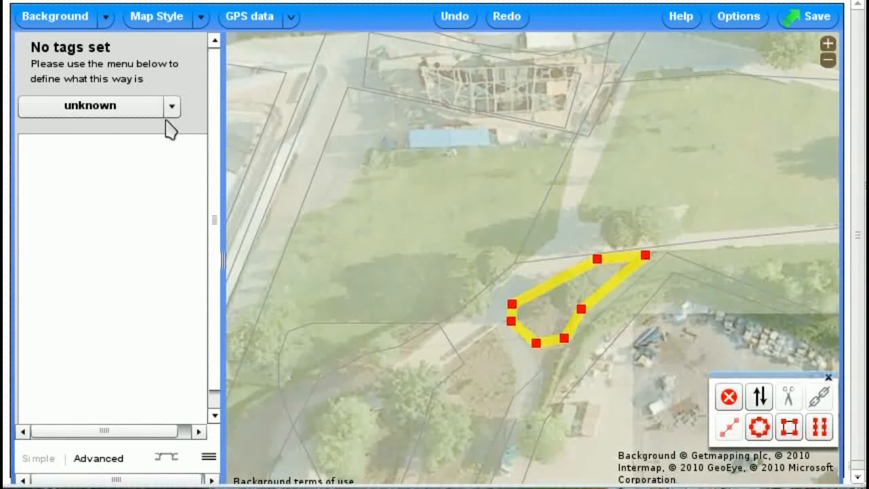
# Tag the area as Allotments named 'City Hall allotment' with operator Greater London.
pyautogui.click(171, 106)
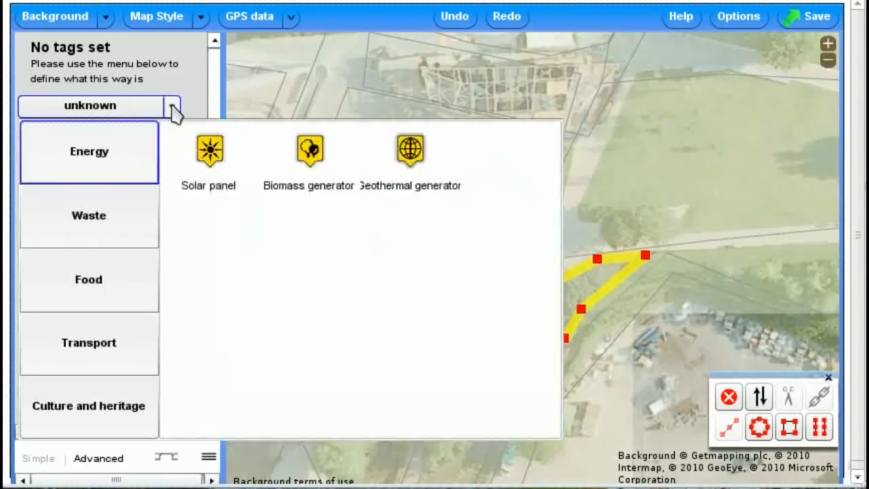
pyautogui.click(88, 280)
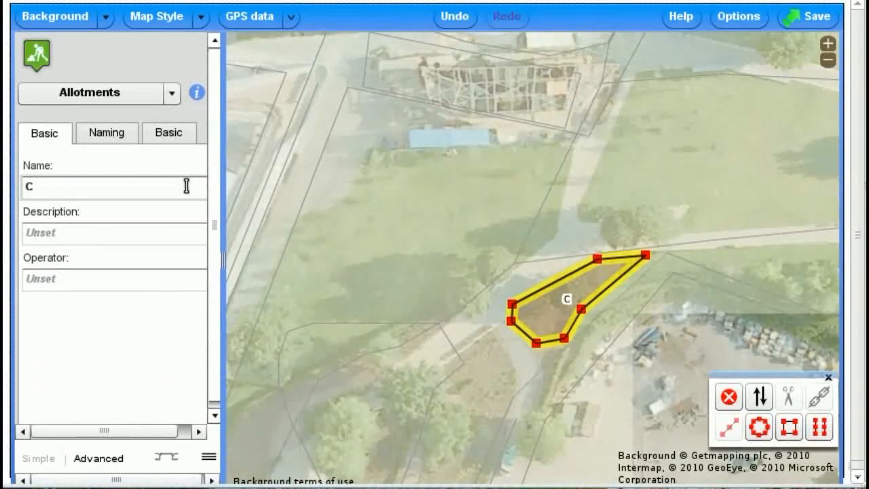
pyautogui.write('City Hall a')
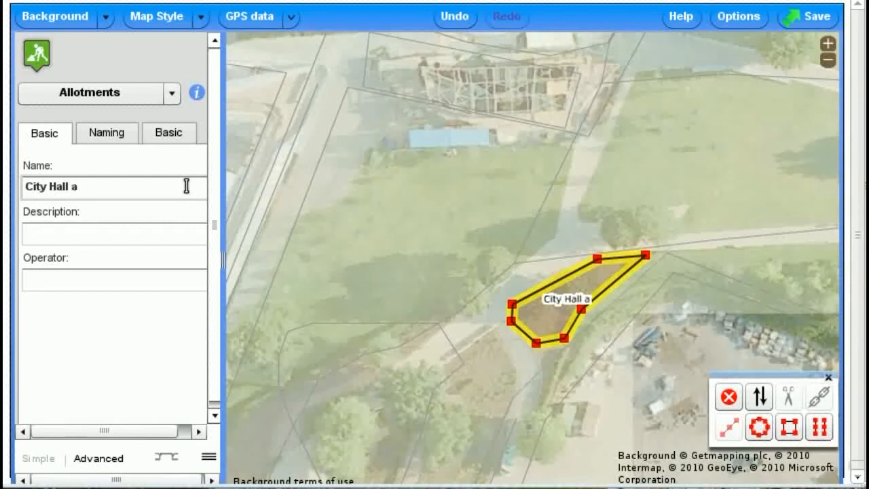
pyautogui.write('llotment')
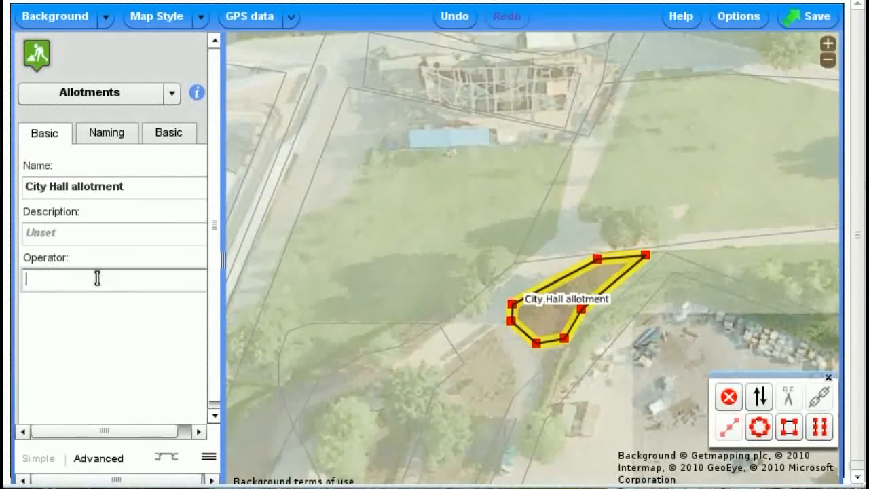
pyautogui.write('Greater London')
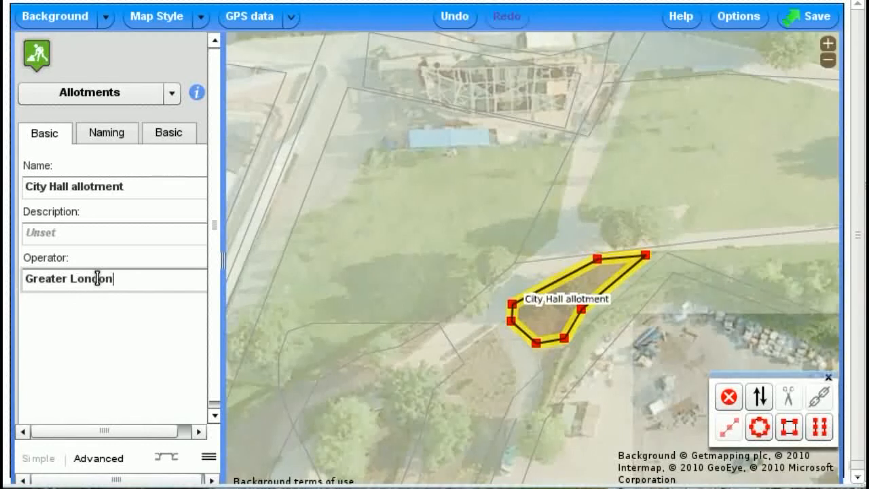
pyautogui.press('Backspace')
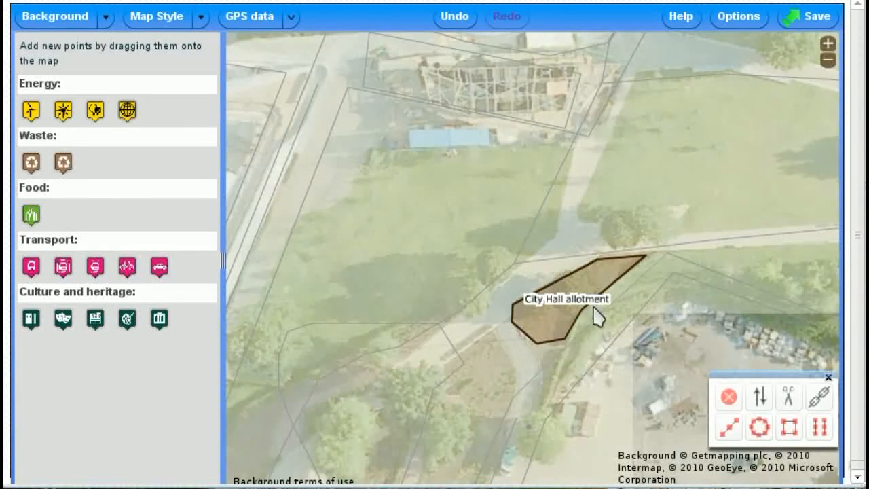
# Drag the City Hall allotment area slightly southwest over the aerial imagery, tags intact.
pyautogui.click(567, 305)
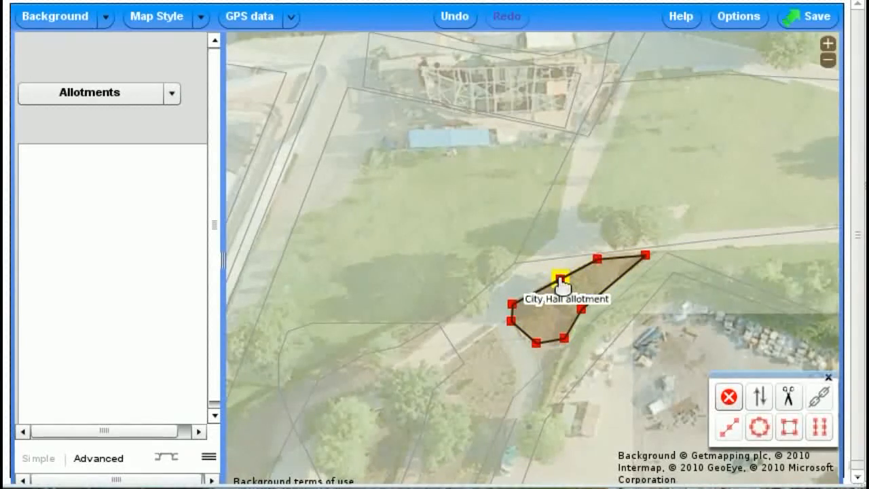
pyautogui.click(555, 277)
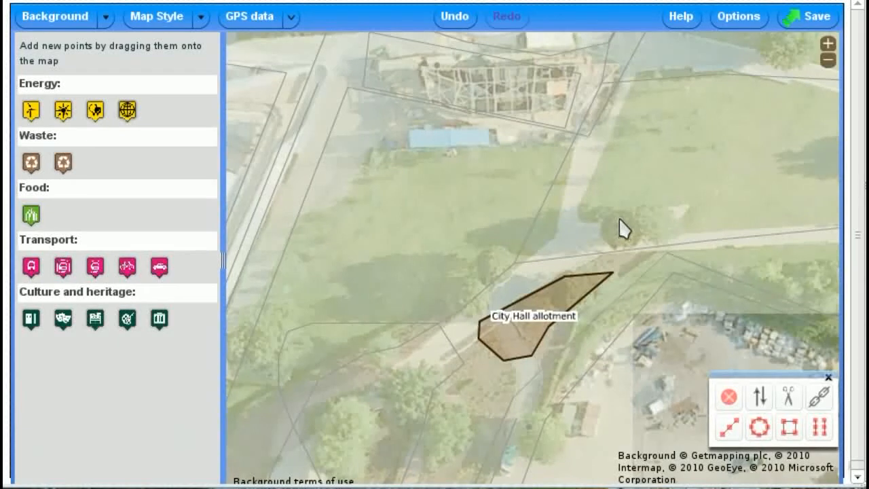
pyautogui.moveTo(691, 42)
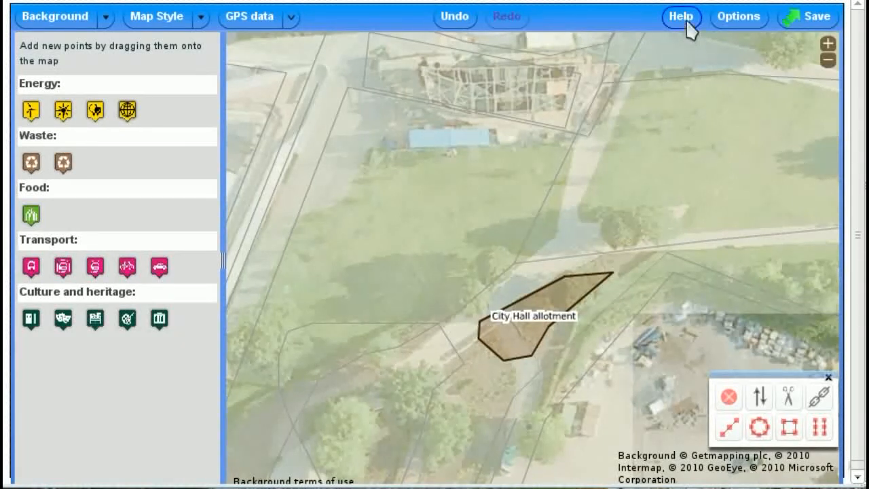
pyautogui.click(680, 16)
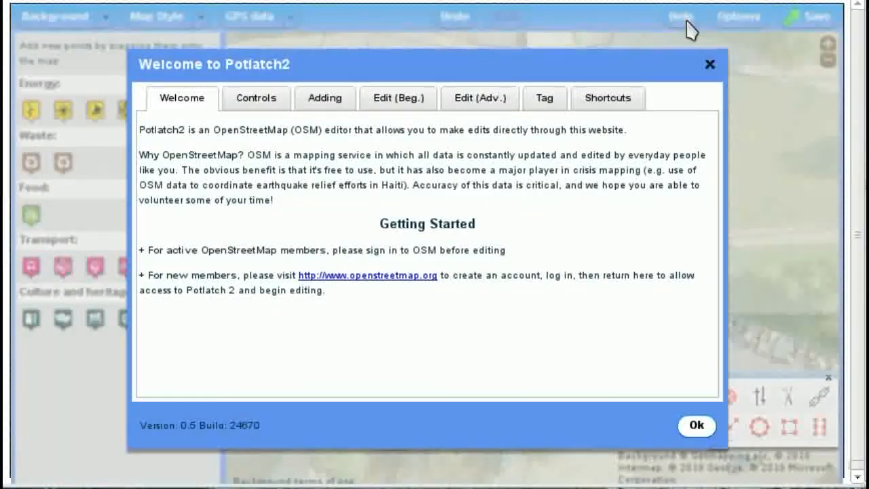
pyautogui.click(324, 98)
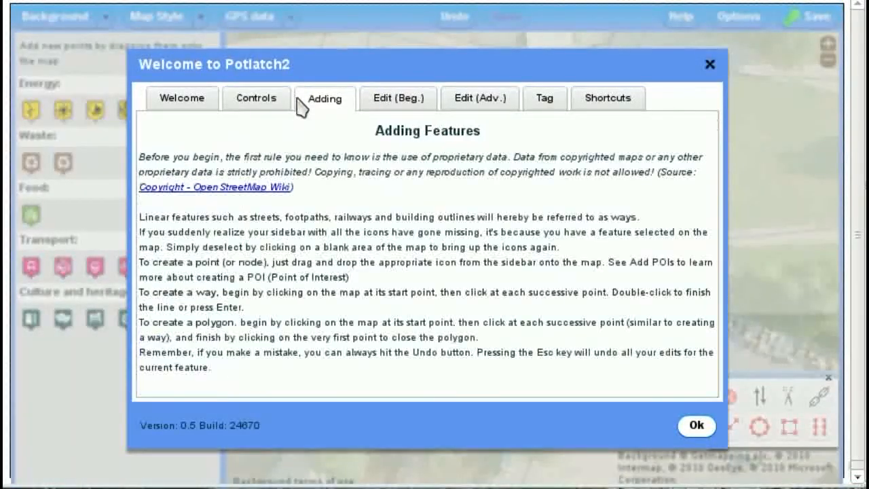
pyautogui.click(479, 98)
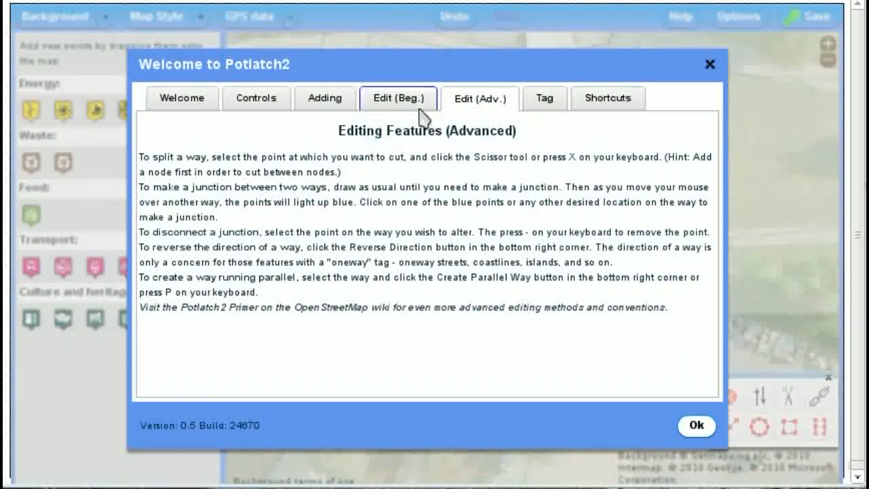
pyautogui.click(397, 98)
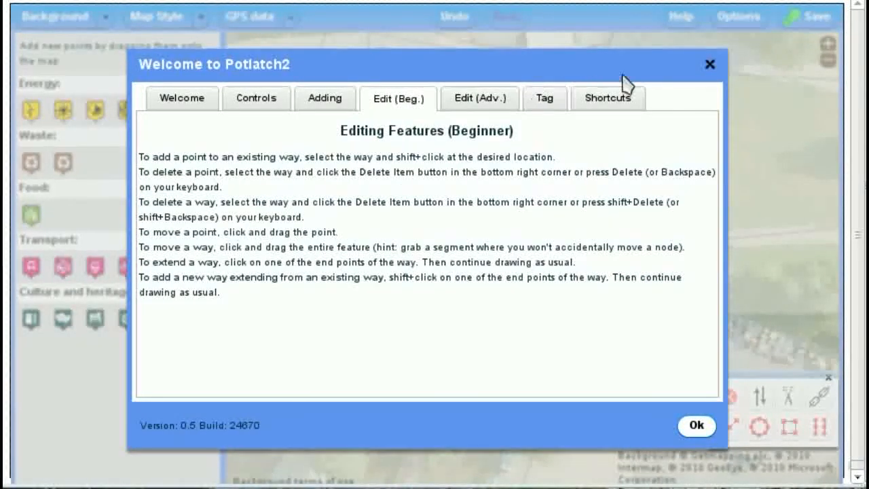
pyautogui.click(696, 426)
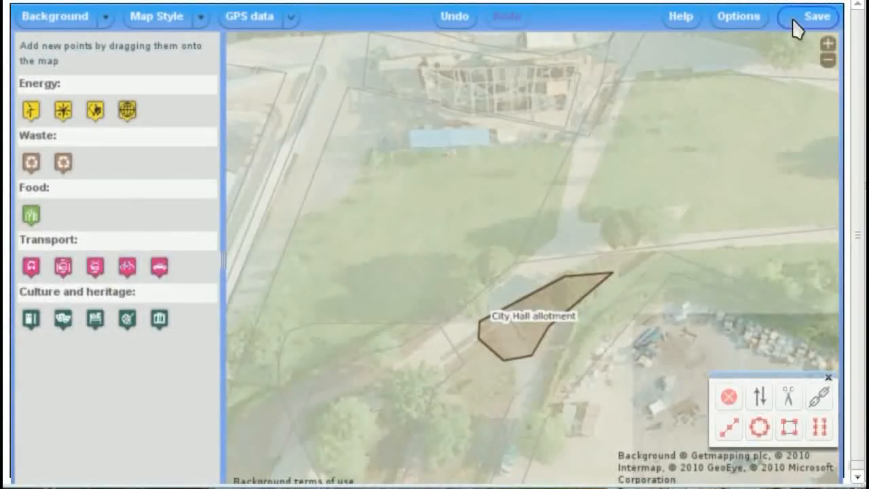
# Save the edits as a changeset commented 'Adding City Hall allotment' and upload it.
pyautogui.click(818, 17)
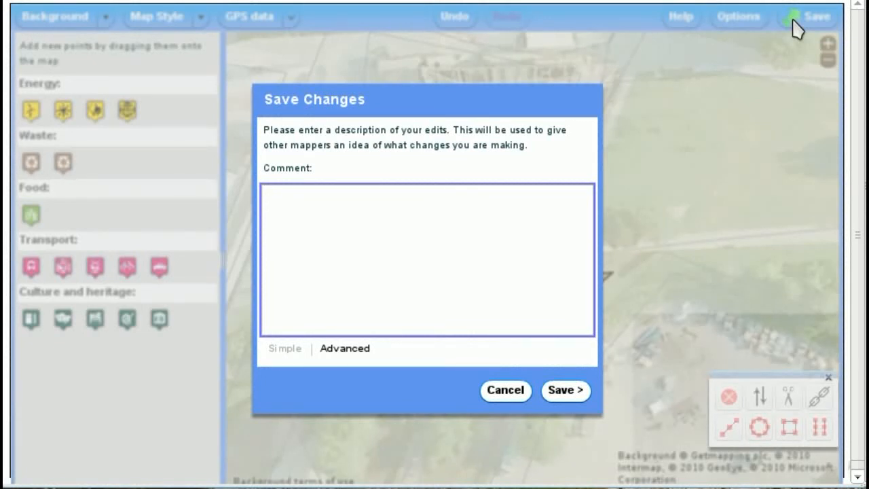
pyautogui.click(426, 258)
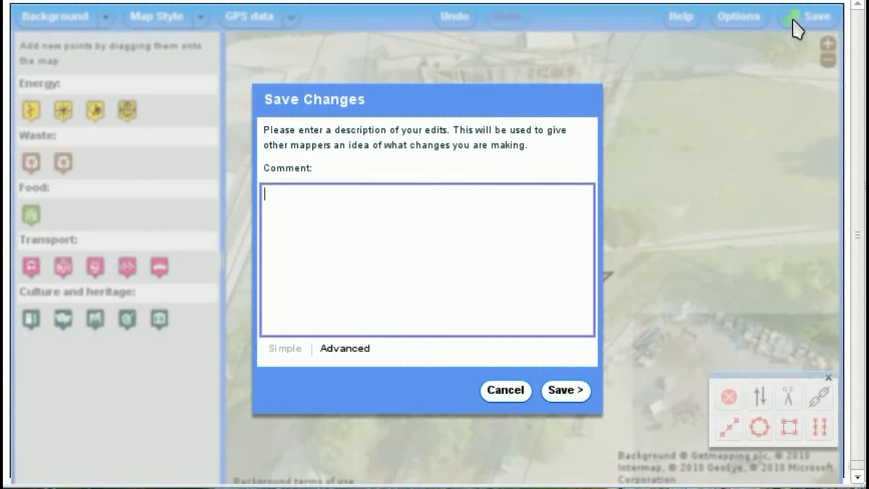
pyautogui.write('Adding')
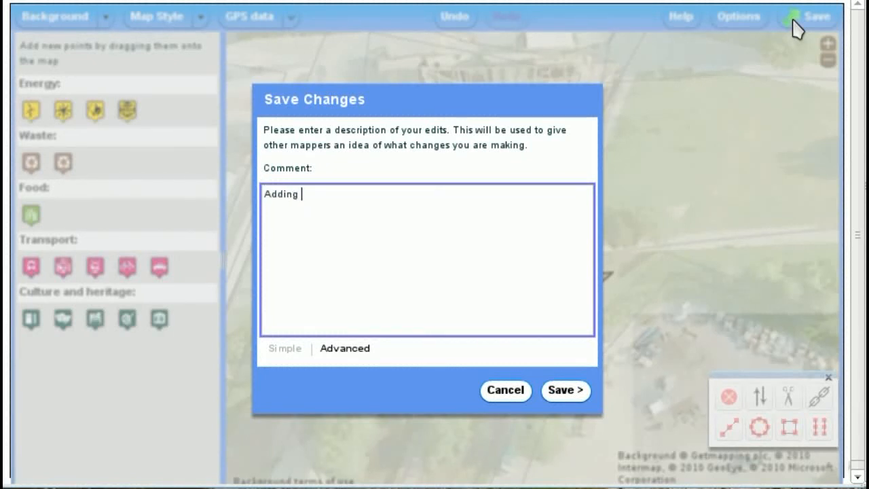
pyautogui.write('City Hall allome')
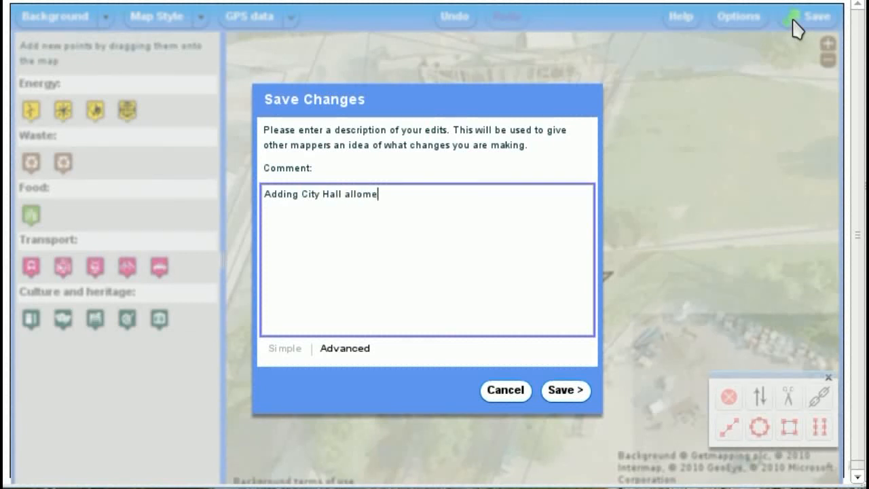
pyautogui.write('nt')
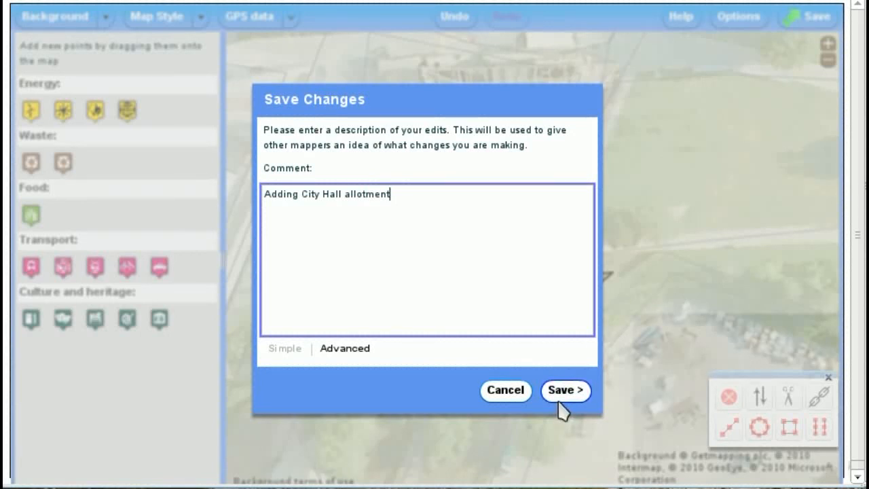
pyautogui.click(565, 391)
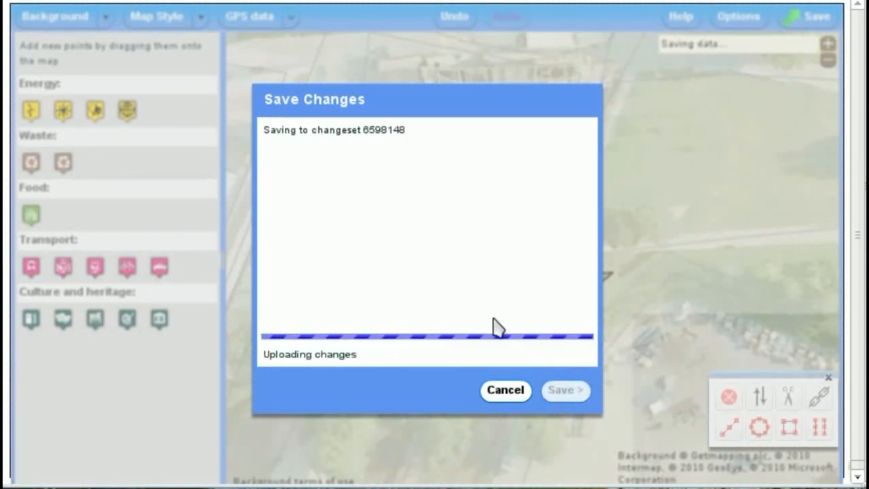